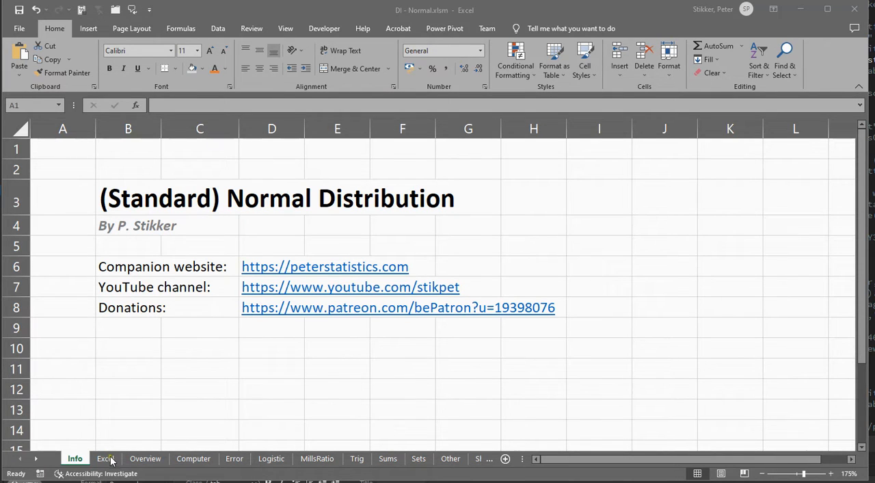
Switch to the Excel sheet with the standard normal results for z = 0,3 and the bell-curve chart.
click(104, 460)
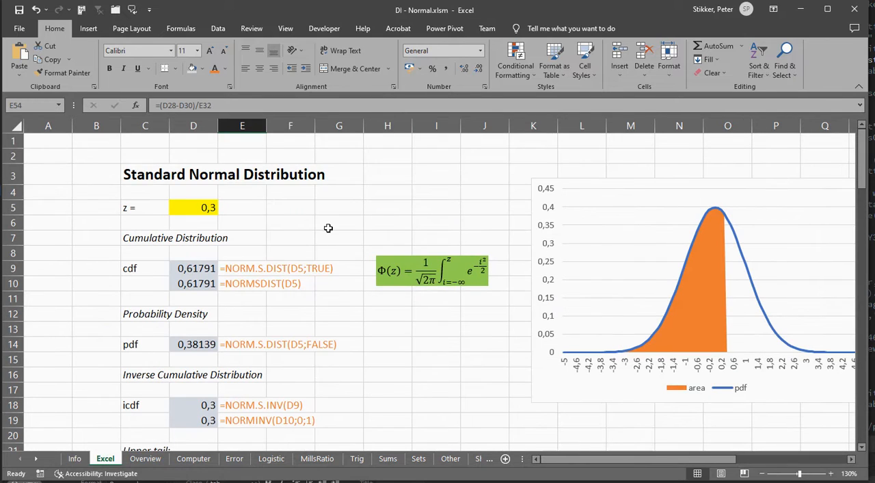
mouse_move(418, 223)
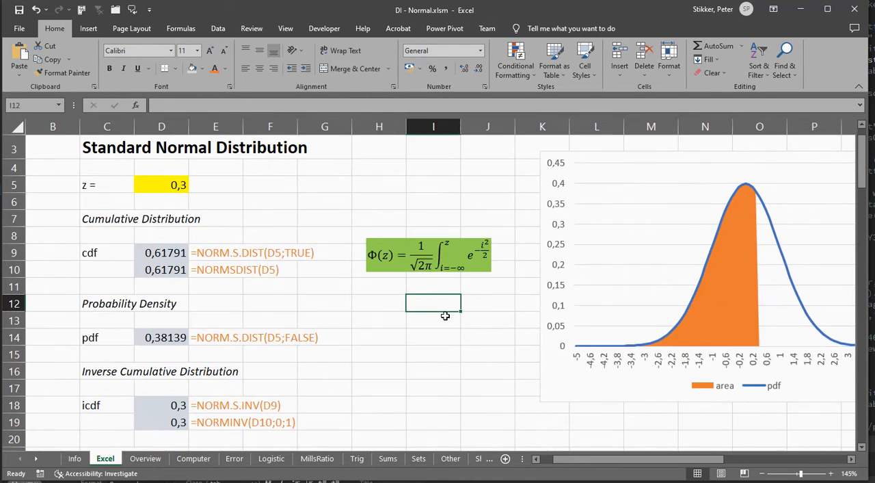
mouse_move(485, 325)
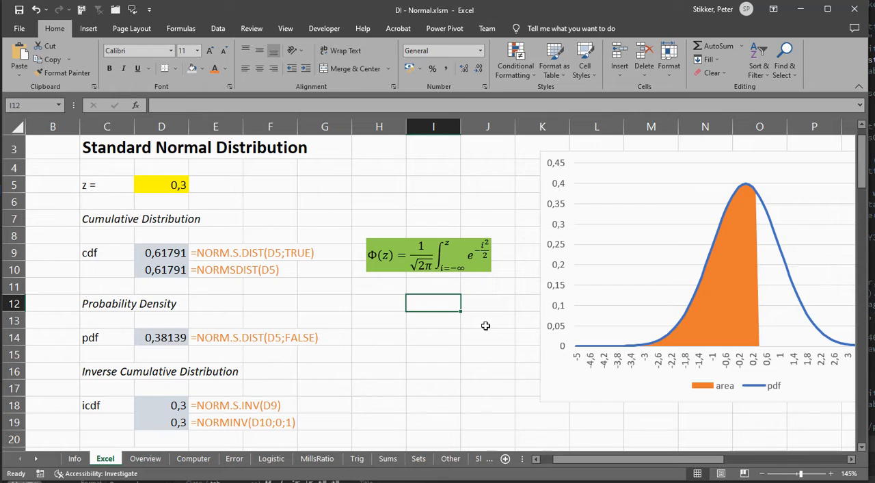
mouse_move(699, 341)
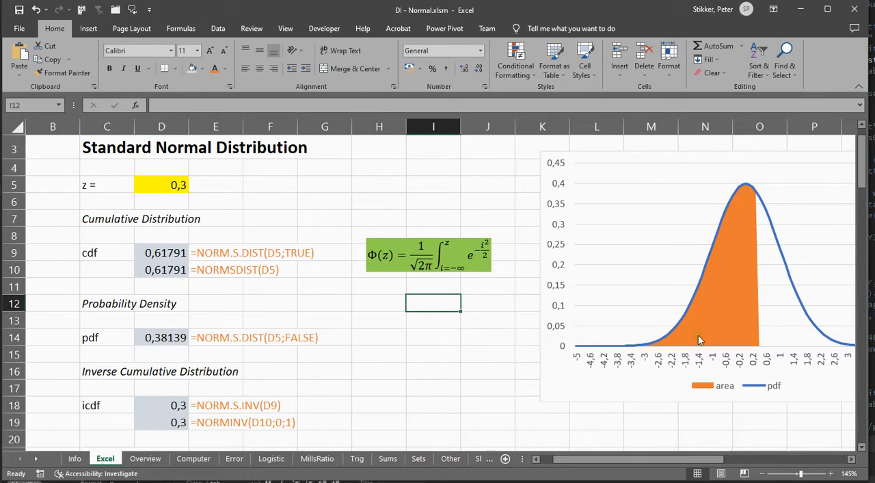
mouse_move(725, 236)
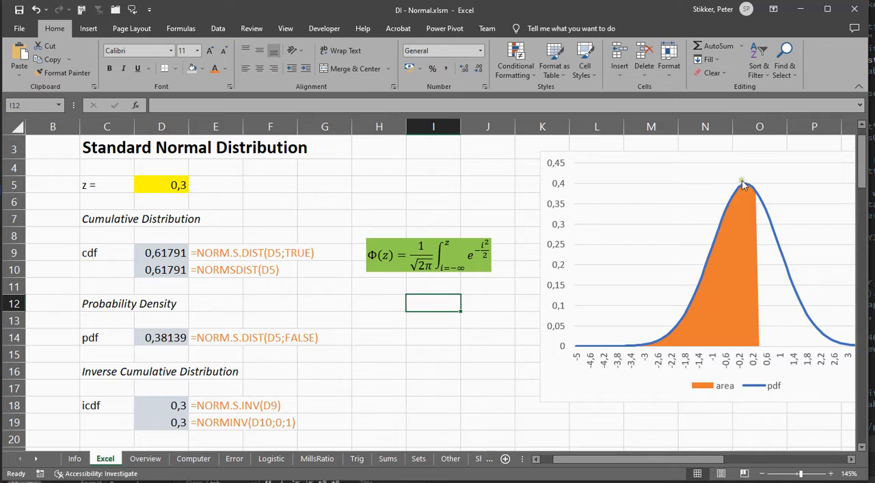
mouse_move(834, 335)
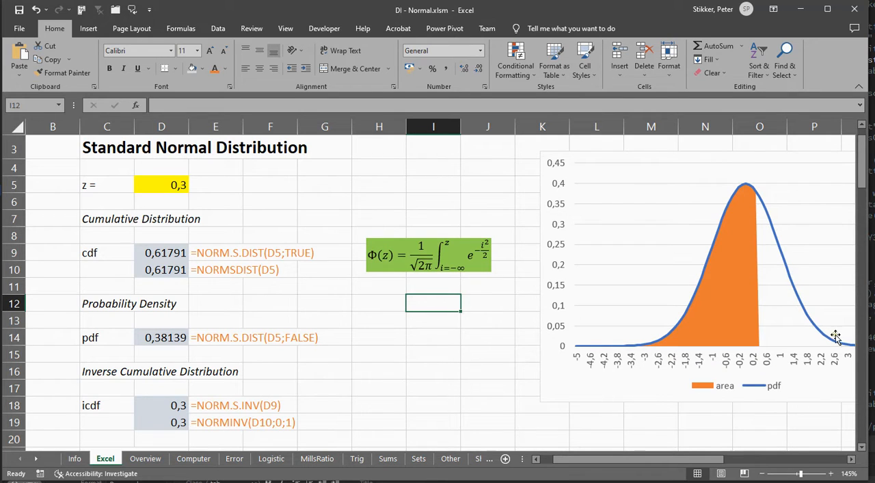
mouse_move(836, 345)
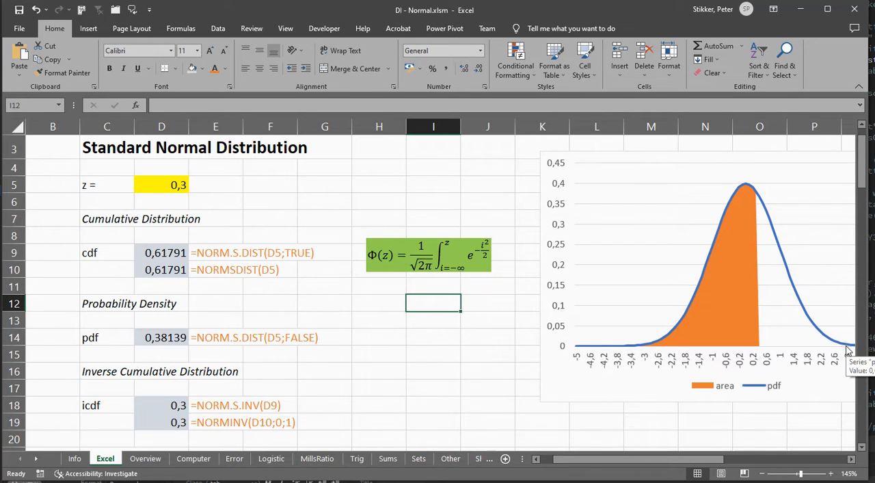
mouse_move(758, 204)
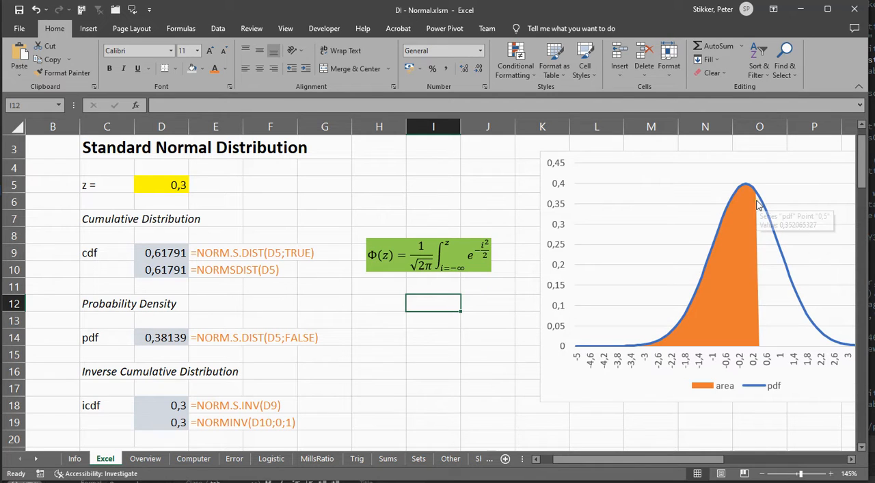
mouse_move(731, 298)
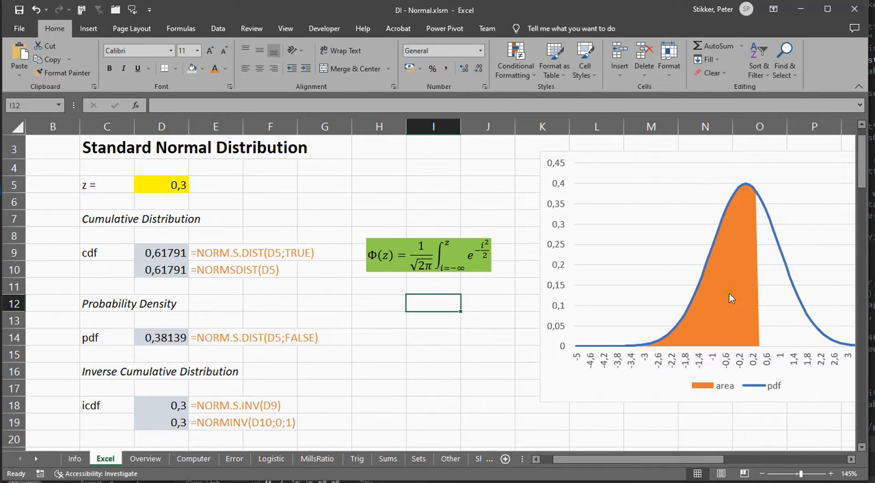
mouse_move(700, 341)
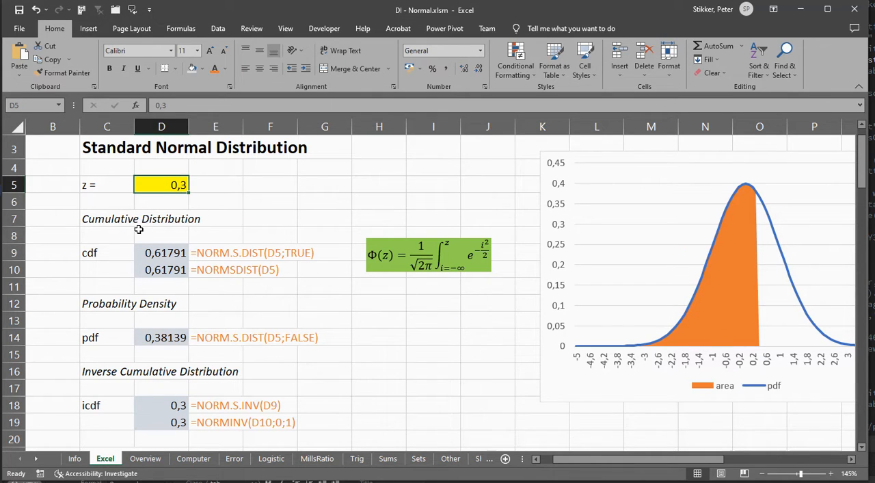
mouse_move(763, 350)
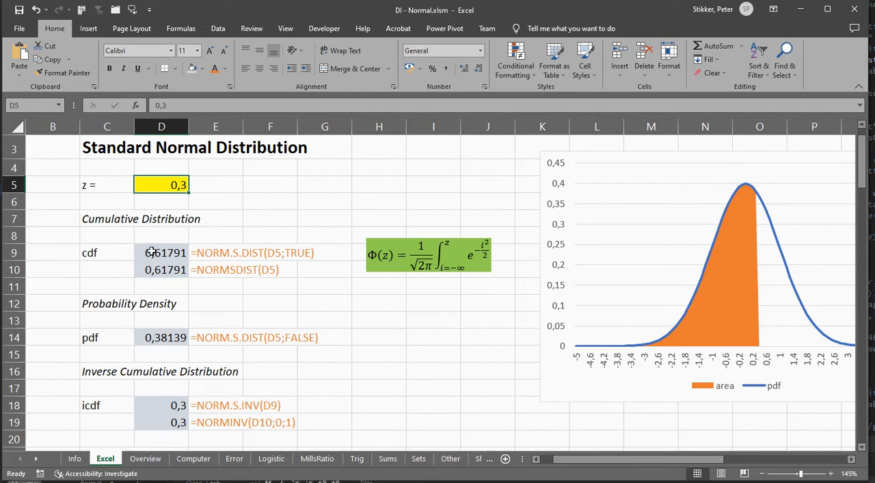
click(162, 251)
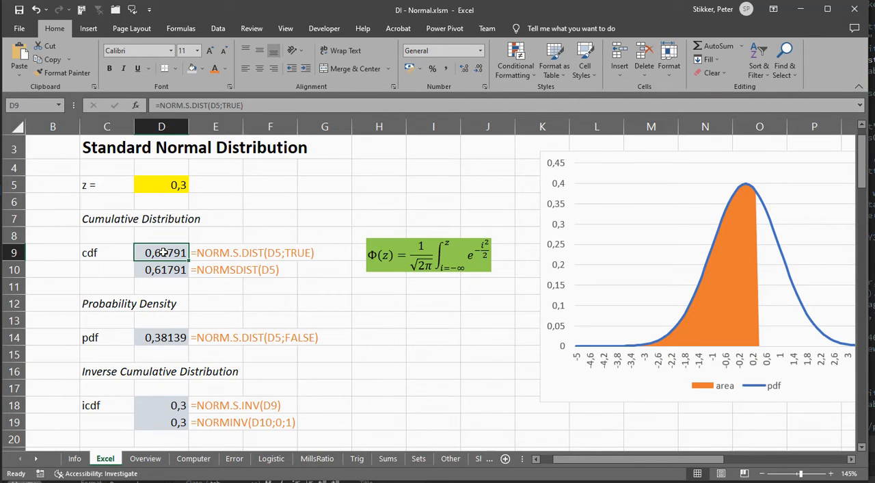
double_click(161, 251)
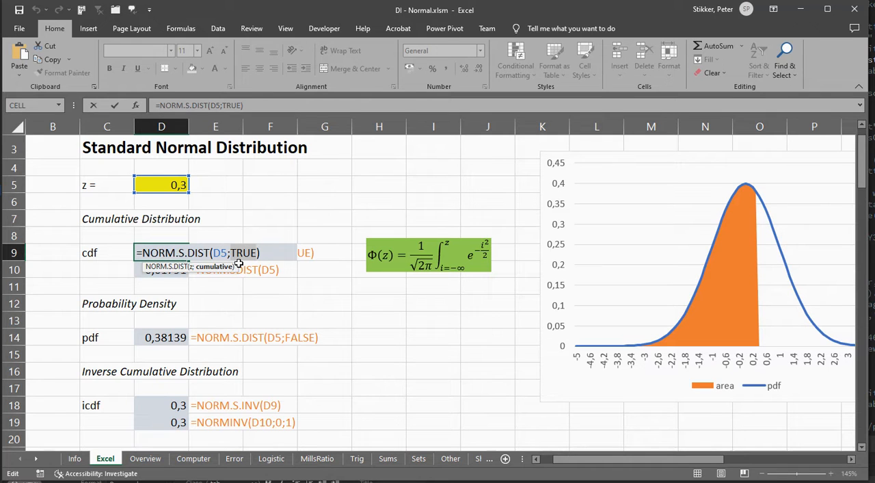
key(Enter)
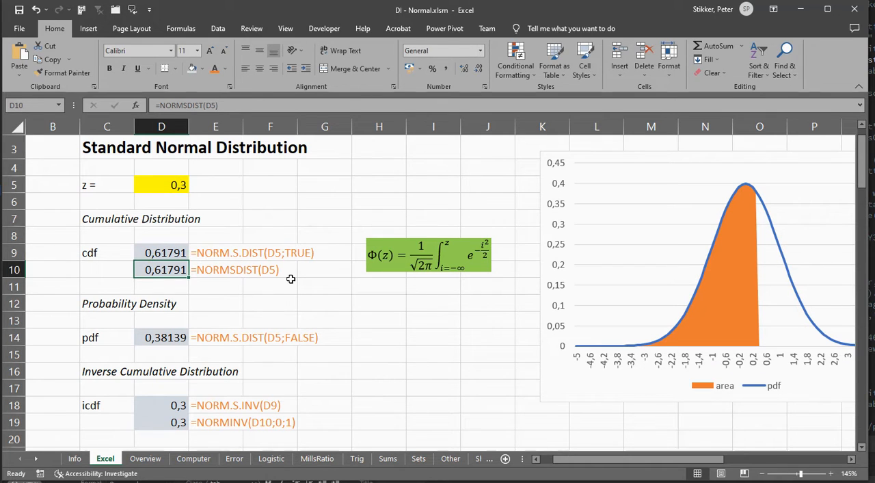
double_click(162, 268)
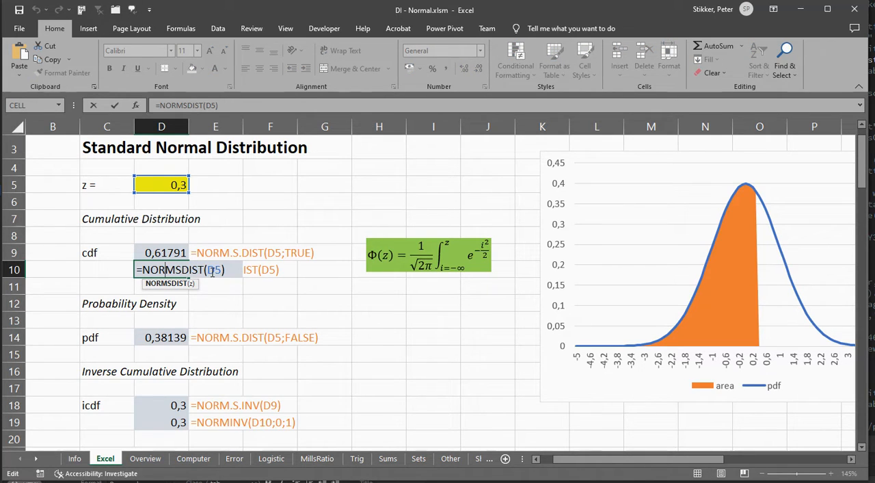
key(Enter)
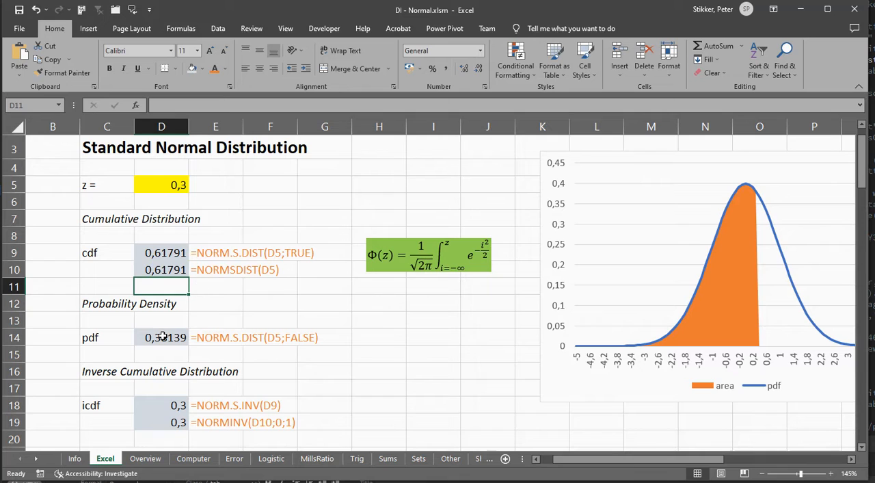
double_click(161, 336)
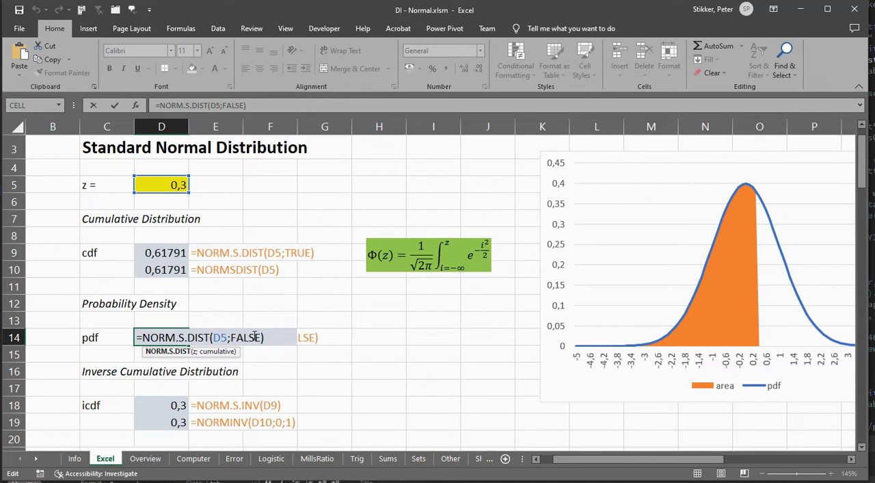
key(Enter)
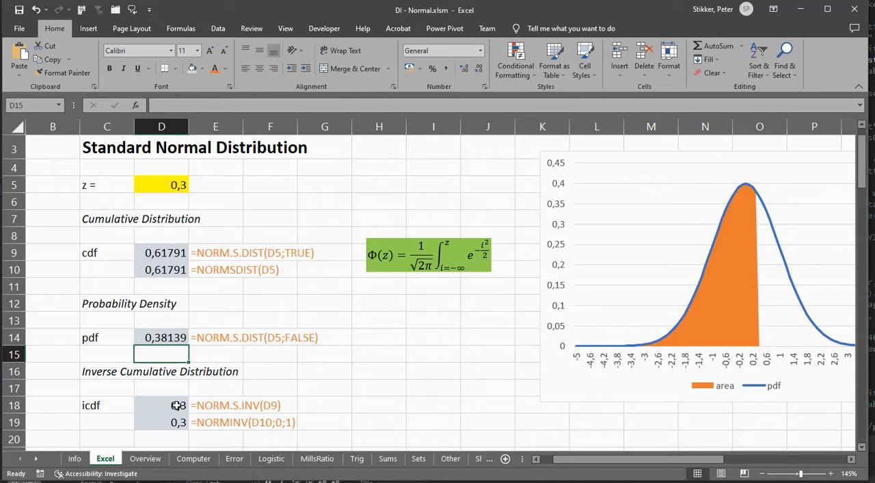
click(173, 405)
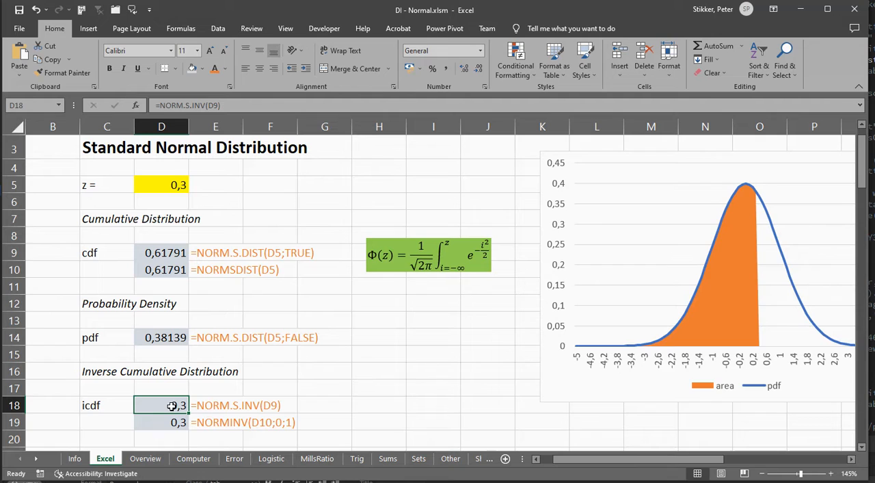
double_click(167, 404)
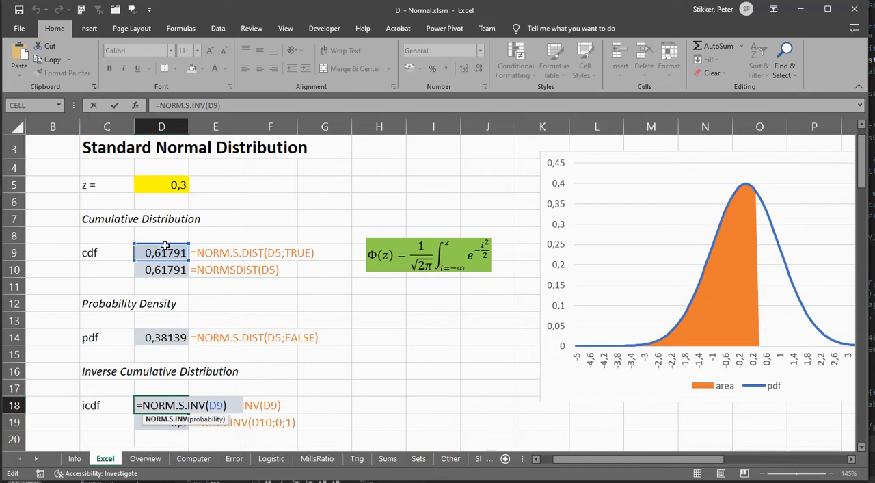
key(Enter)
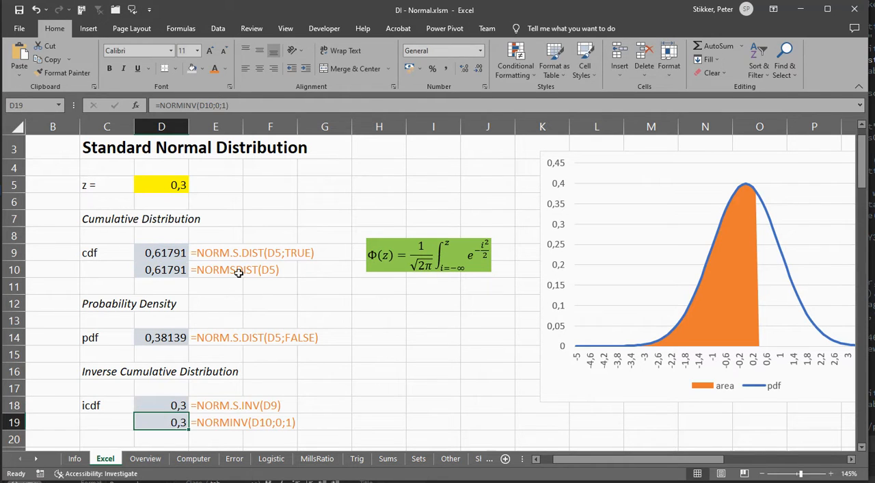
double_click(157, 421)
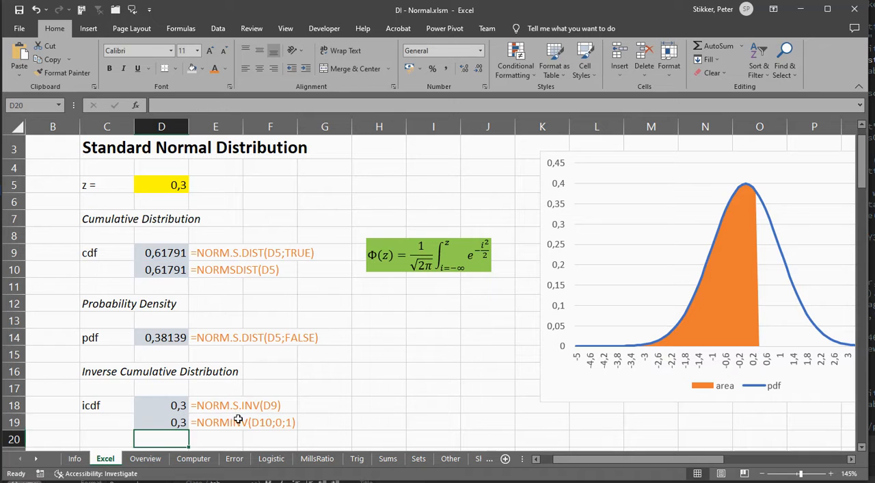
scroll(down, 3)
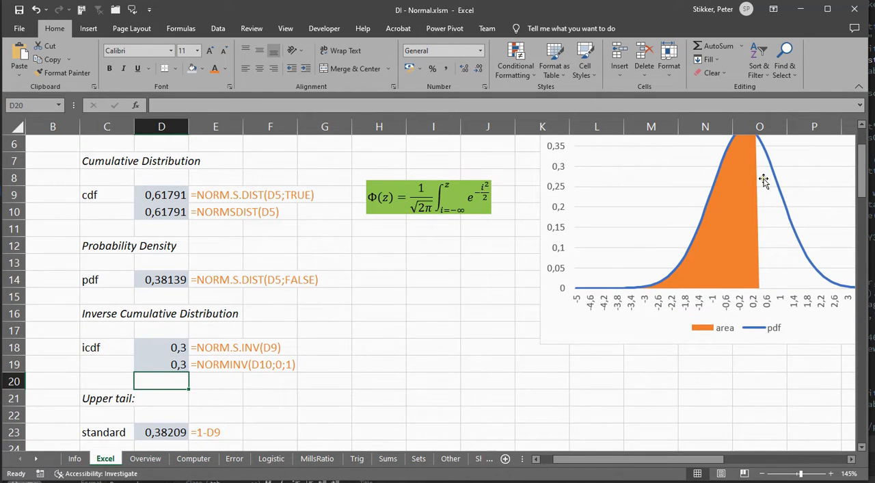
mouse_move(164, 432)
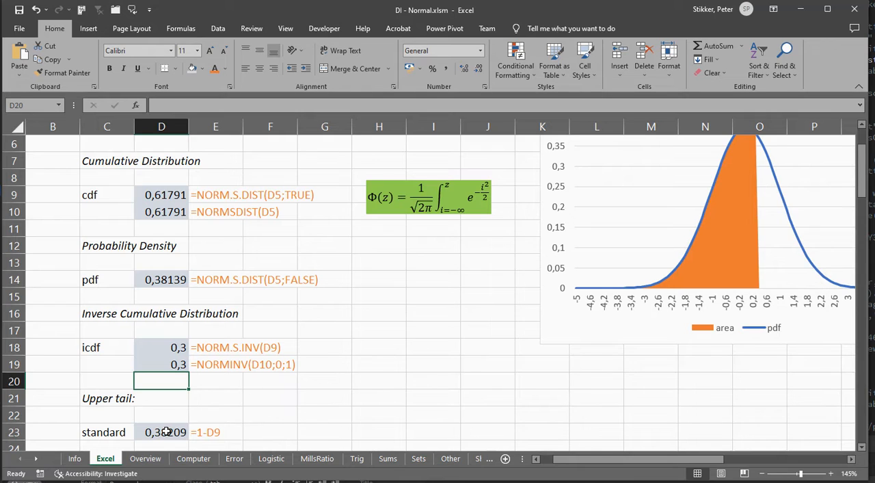
double_click(165, 432)
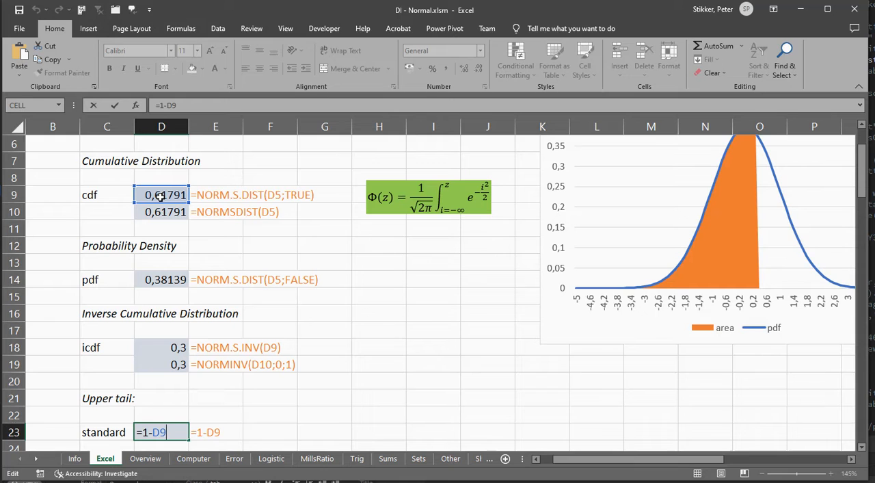
key(Enter)
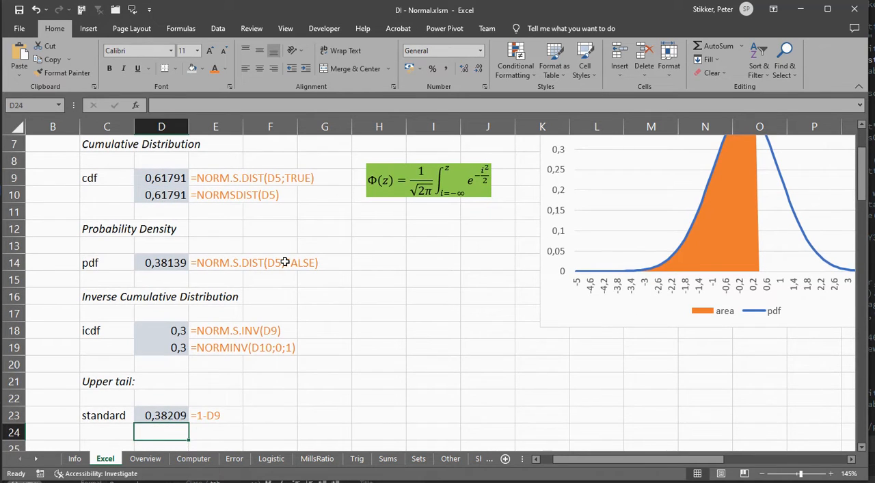
scroll(down, 3)
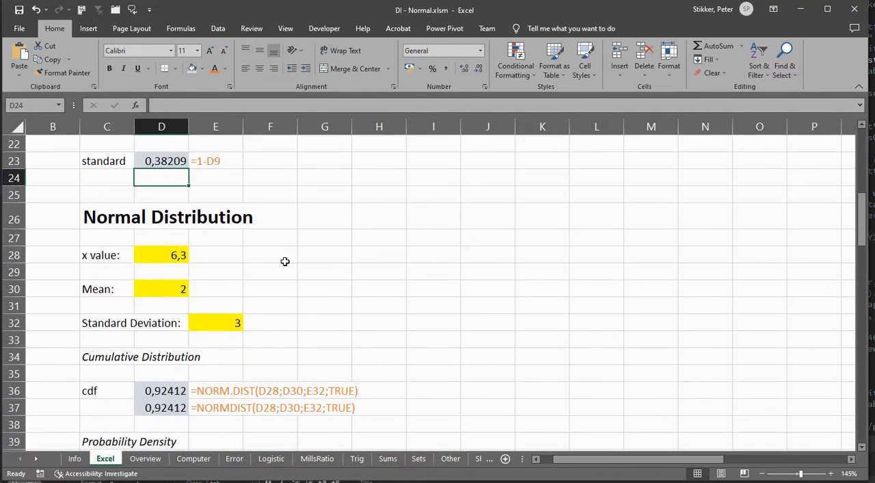
scroll(down, 3)
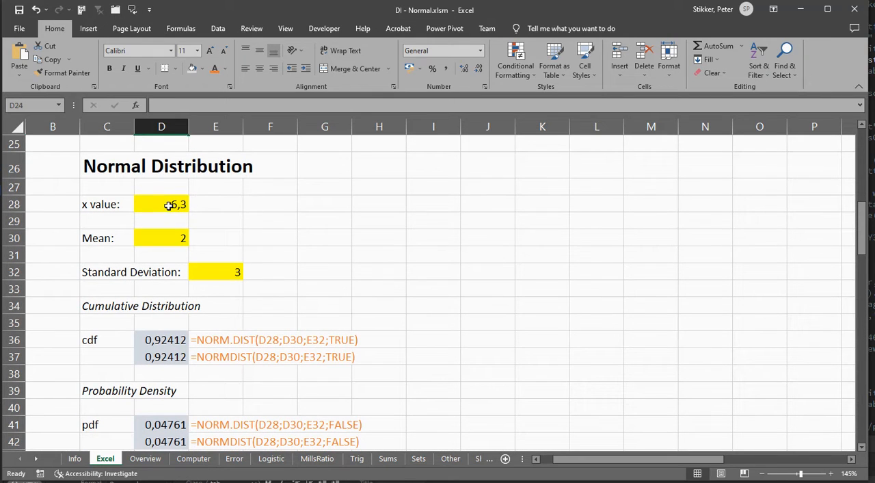
click(161, 238)
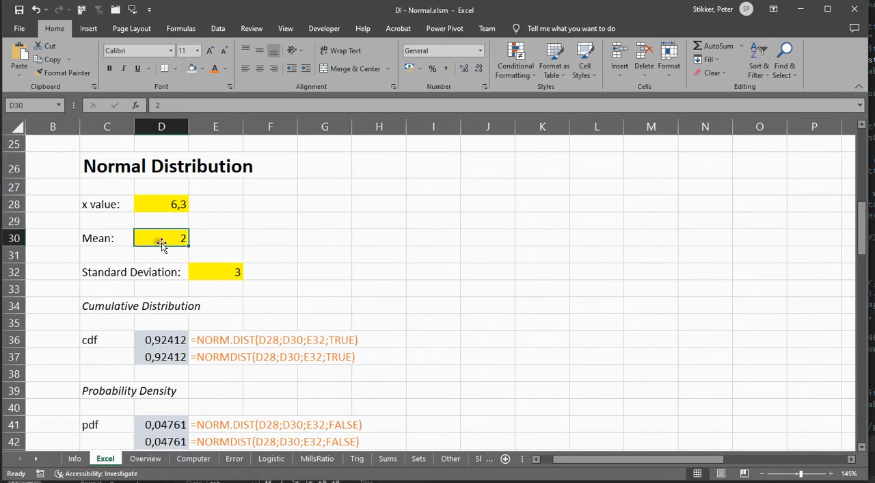
click(216, 271)
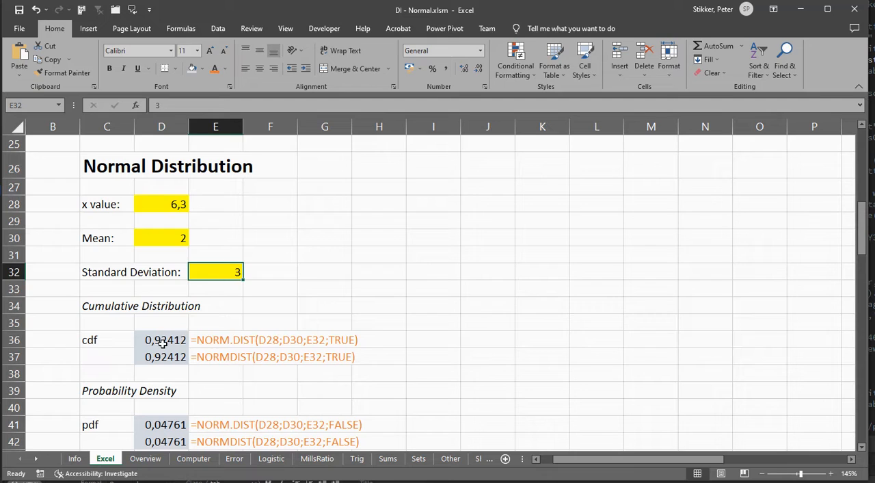
double_click(161, 339)
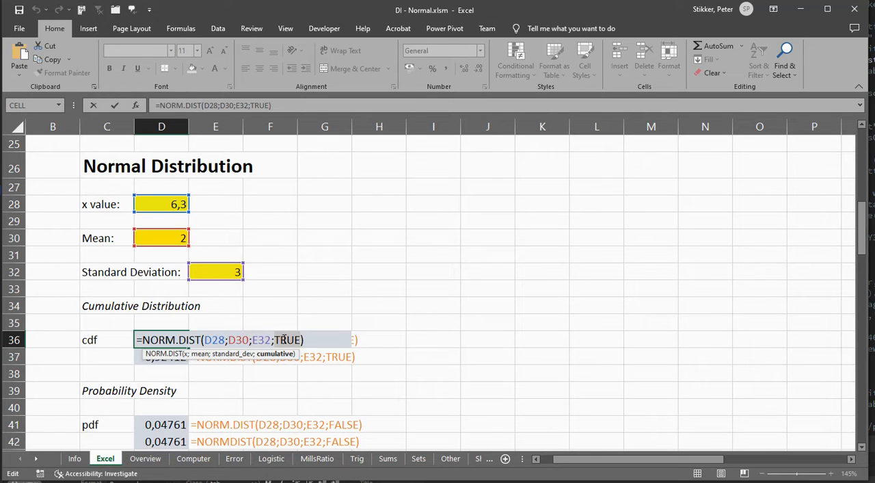
key(Enter)
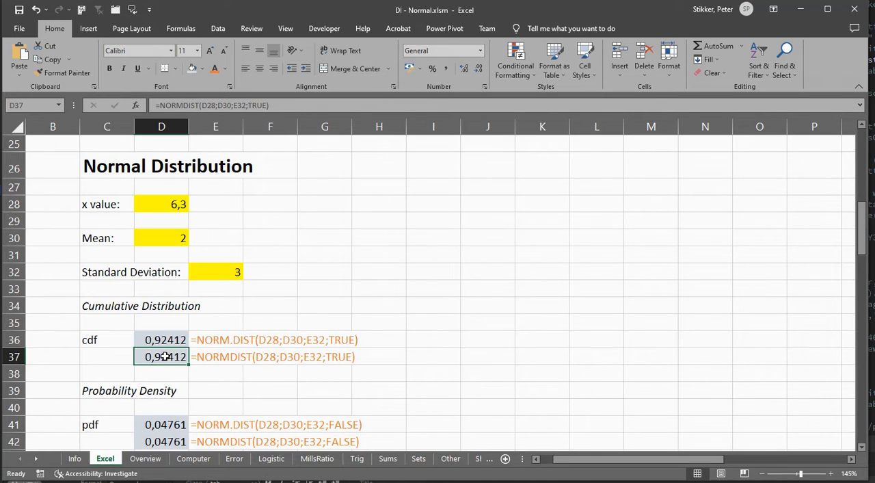
double_click(161, 357)
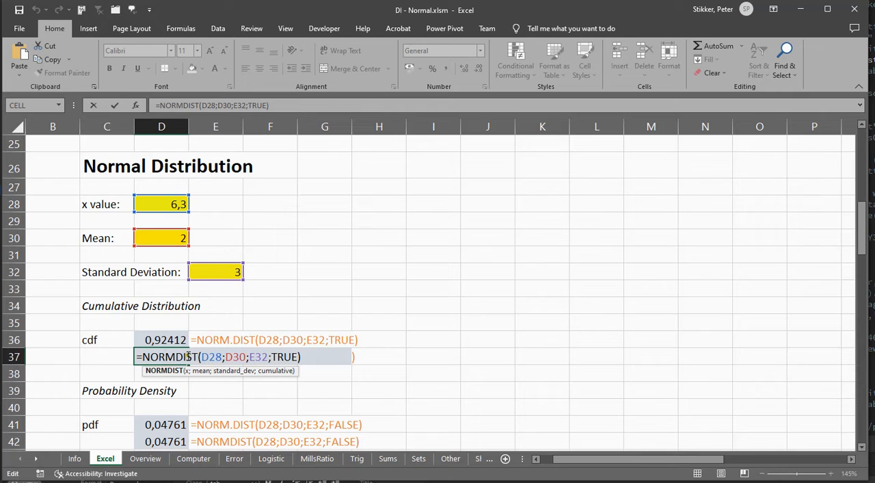
key(Enter)
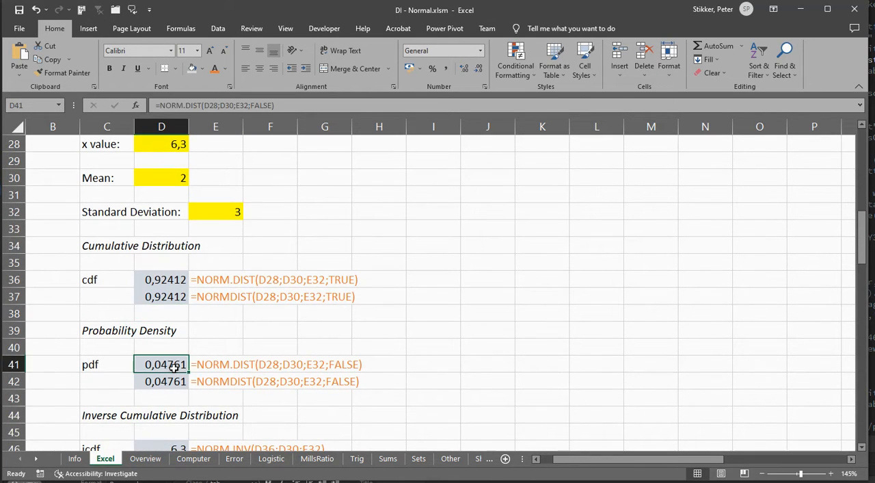
double_click(162, 363)
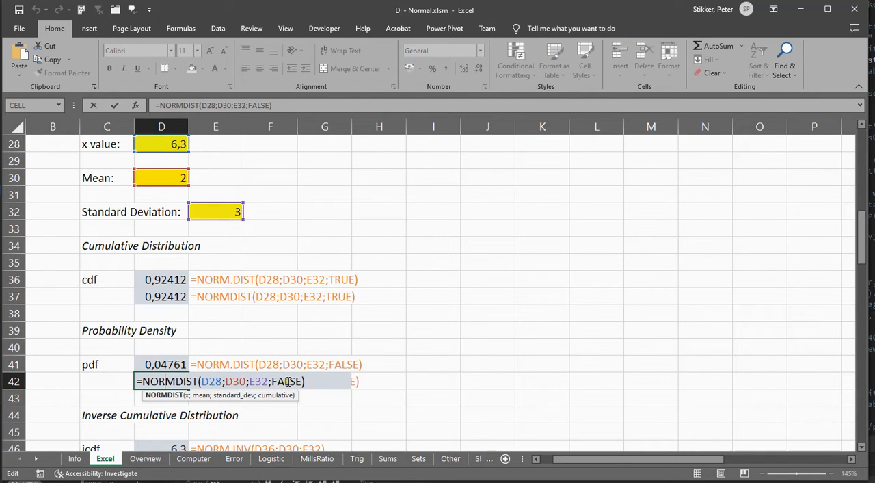
mouse_move(285, 369)
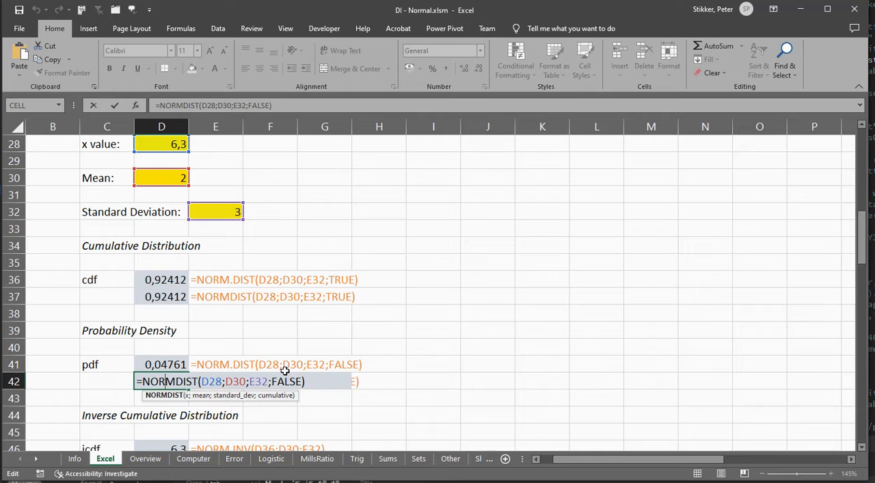
key(Enter)
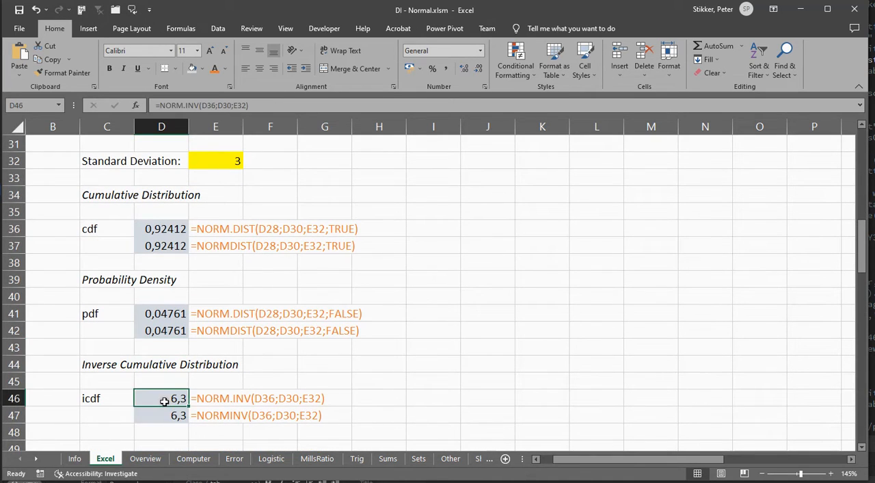
double_click(164, 398)
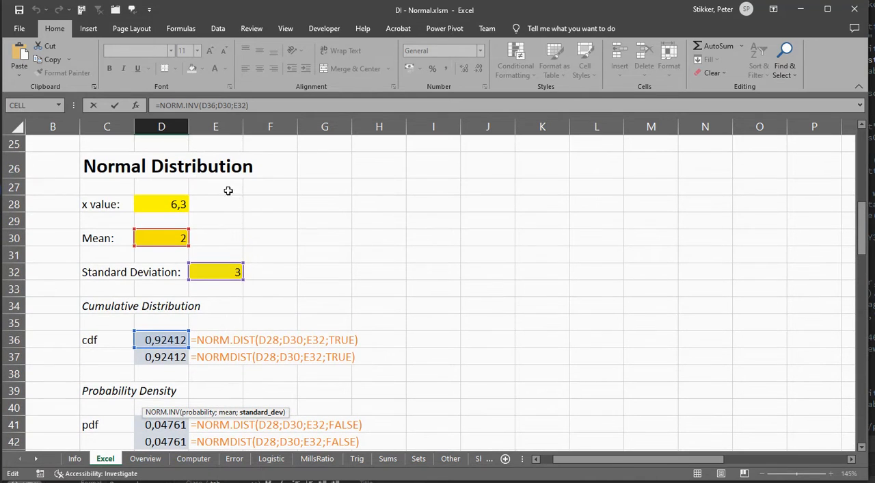
scroll(down, 3)
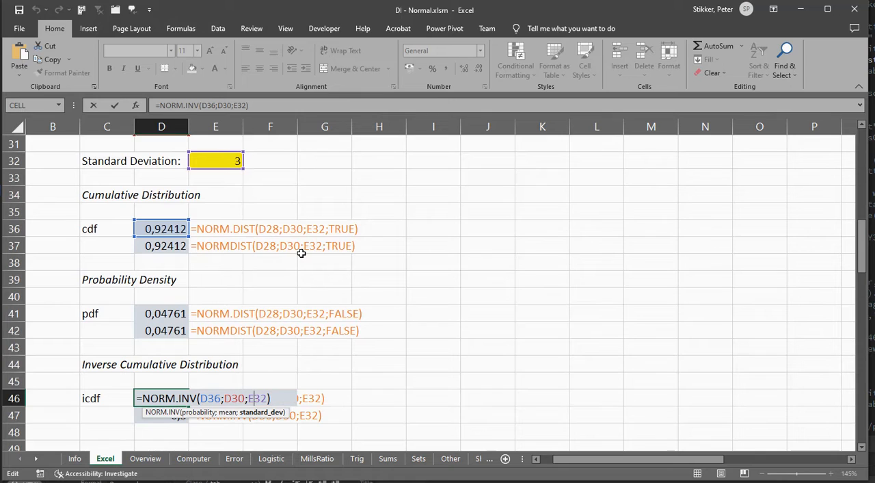
key(Enter)
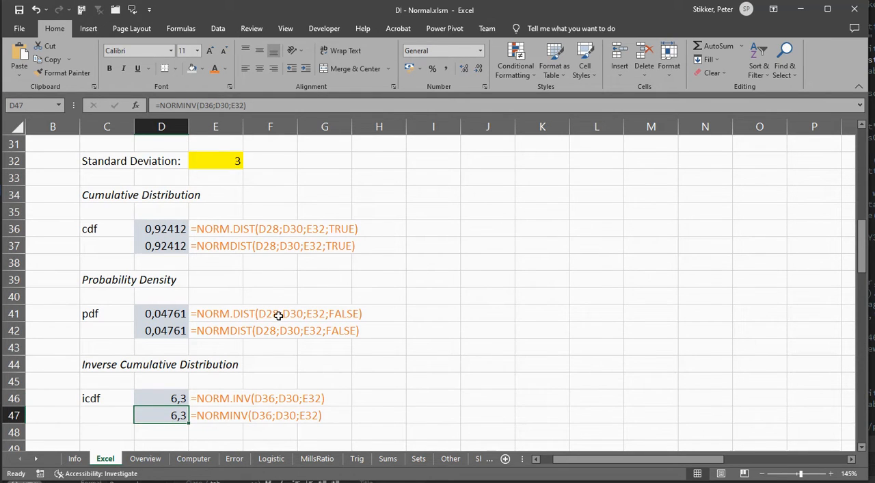
double_click(164, 416)
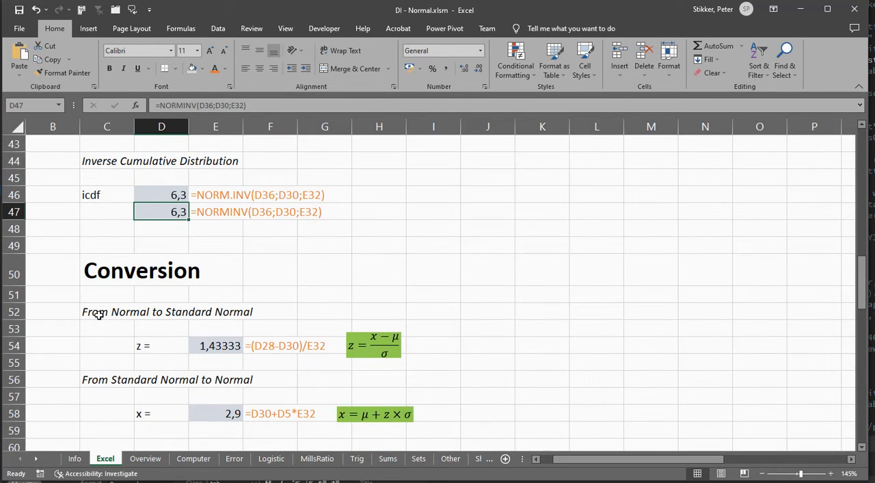
mouse_move(213, 345)
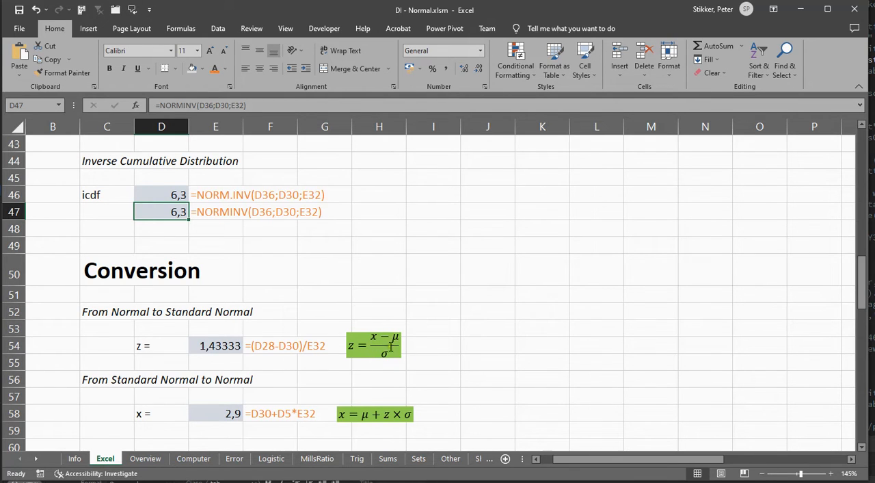
mouse_move(366, 349)
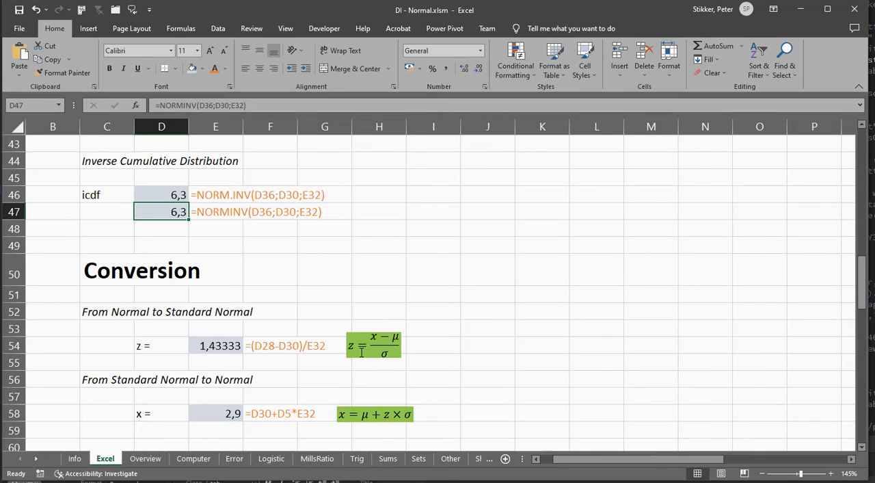
double_click(216, 345)
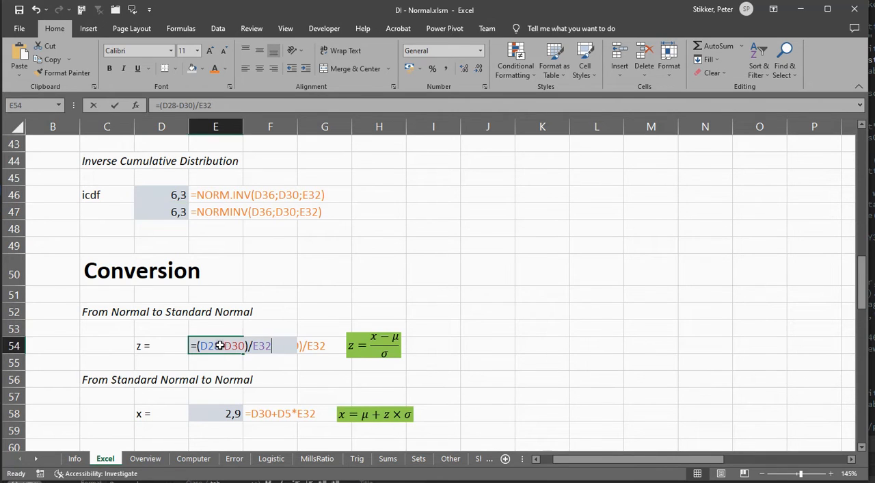
click(213, 345)
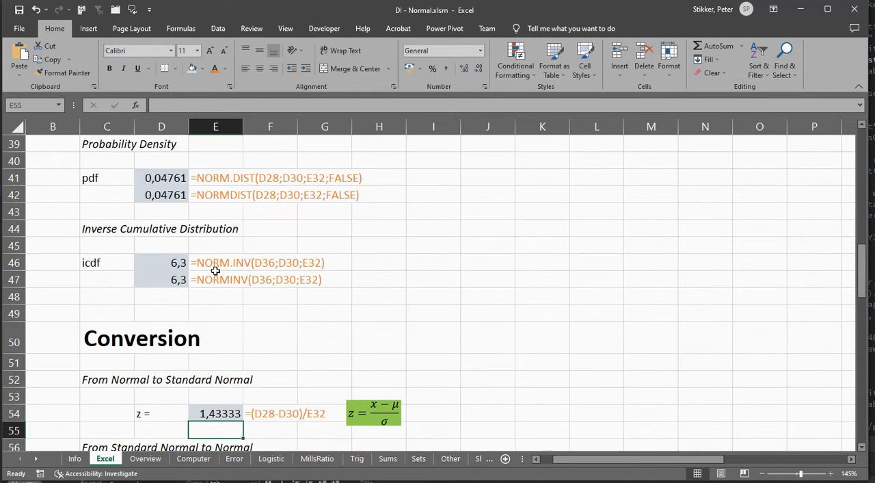
scroll(down, 3)
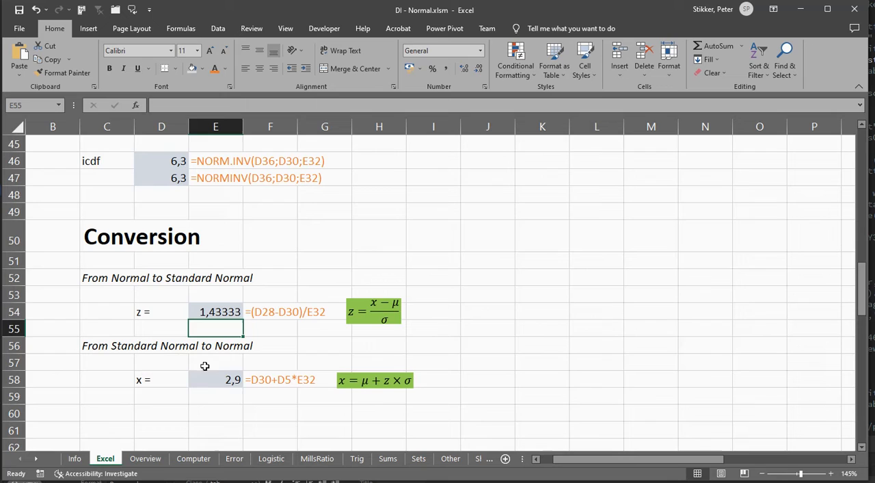
click(213, 380)
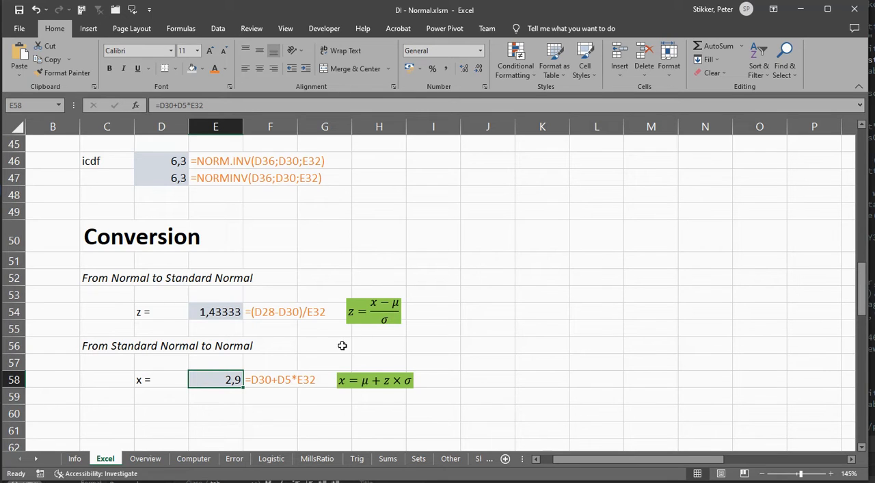
double_click(216, 380)
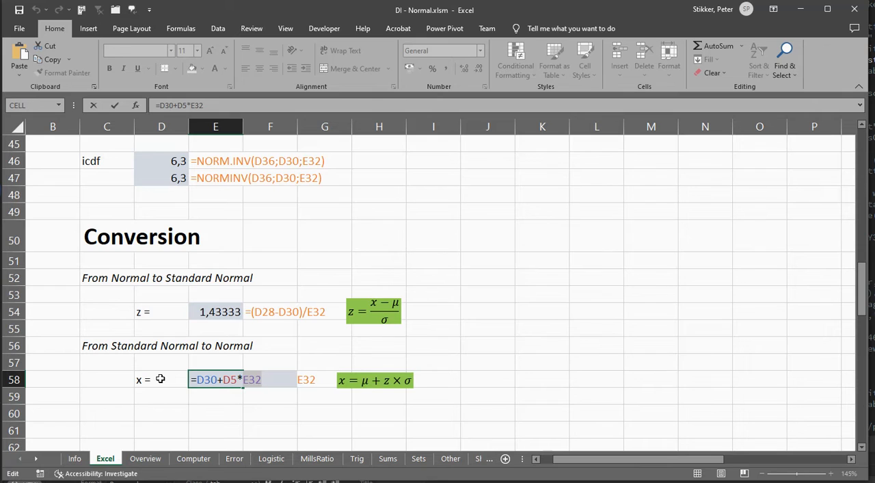
key(Enter)
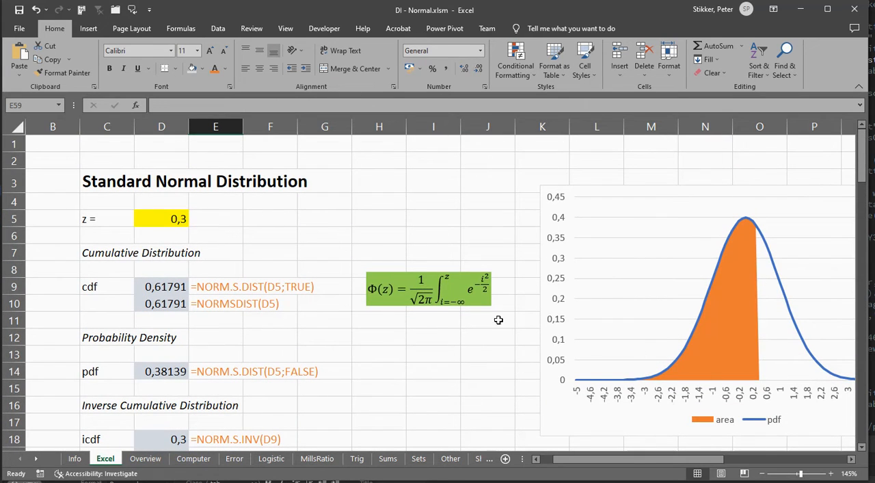
Select the z input cell D5 so the standard normal value can be set to 0.
click(162, 219)
text(0)
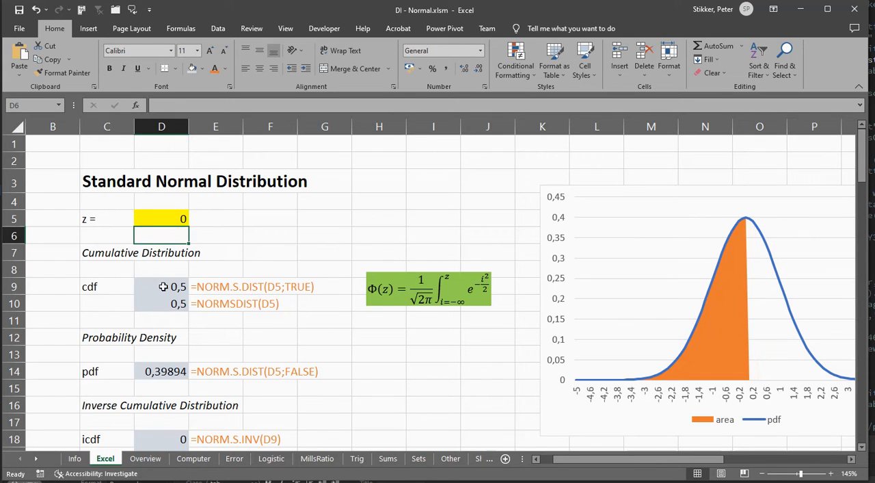
mouse_move(167, 307)
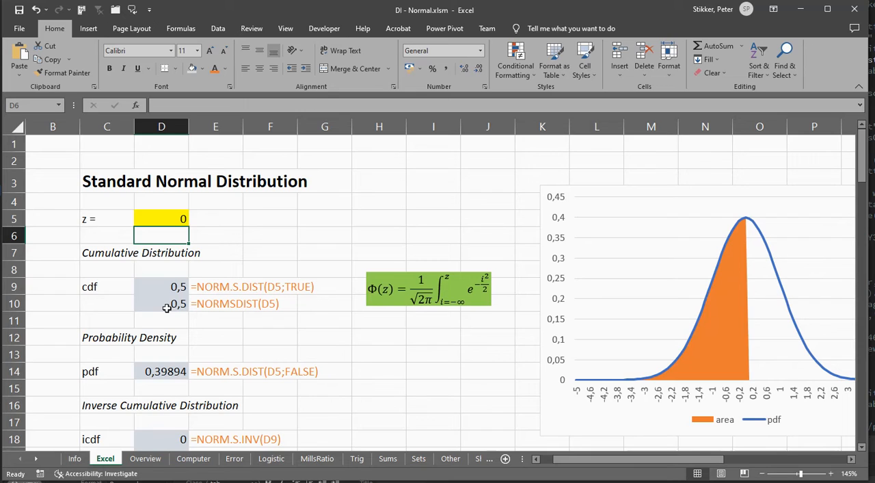
mouse_move(184, 381)
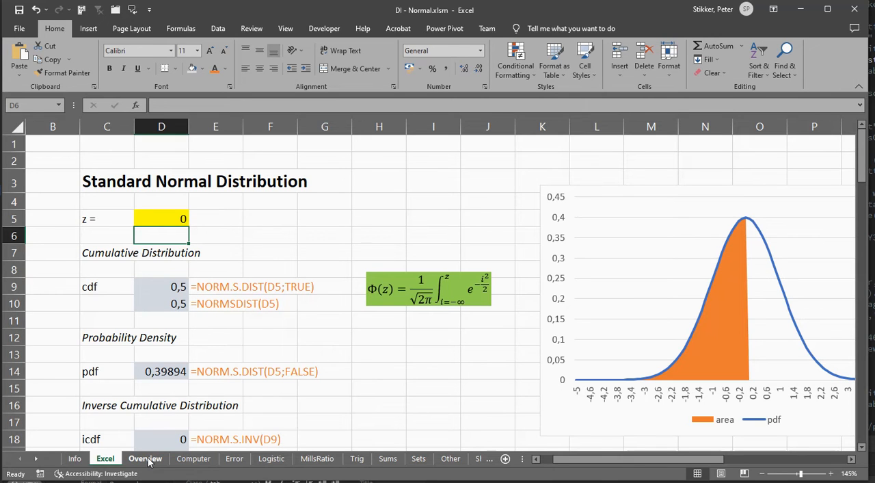
Review the Overview sheet down to the Adams (on Hill-Joyce) formula, then move to the Computer sheet.
click(145, 458)
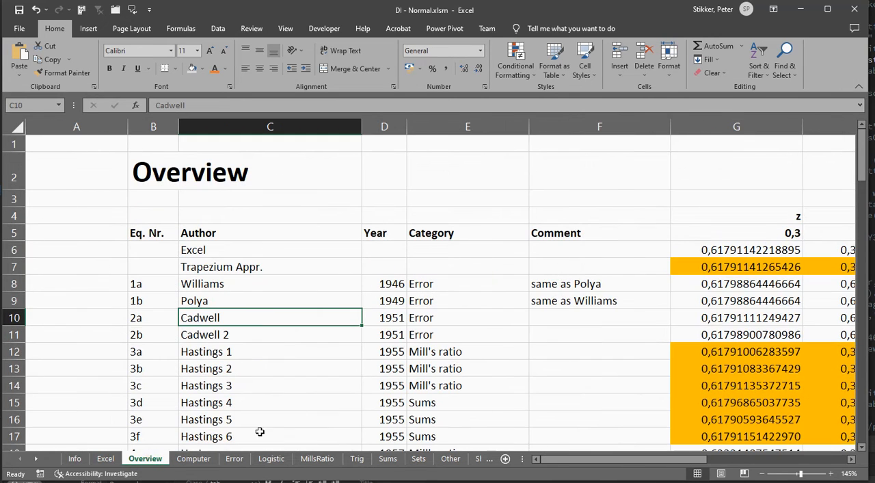
mouse_move(464, 295)
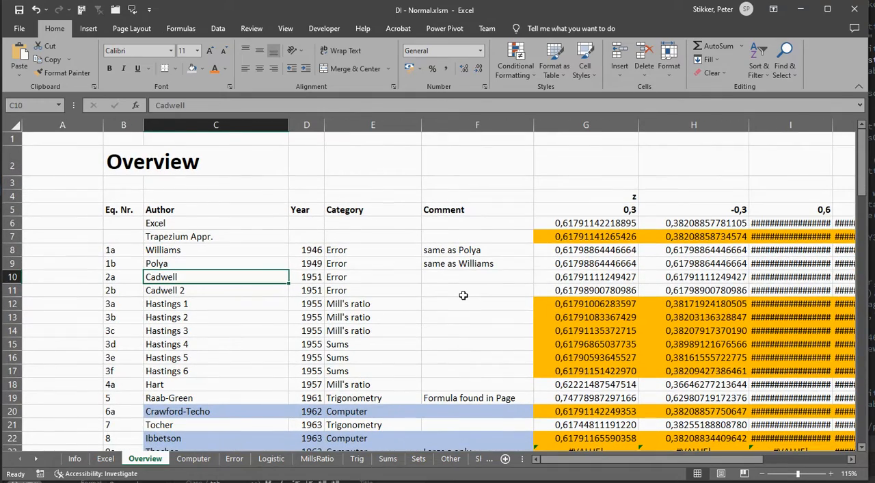
scroll(down, 3)
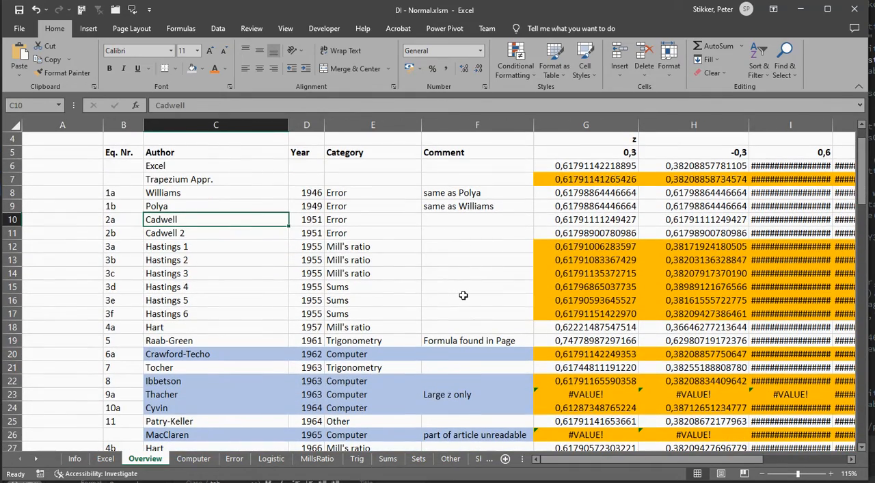
scroll(down, 3)
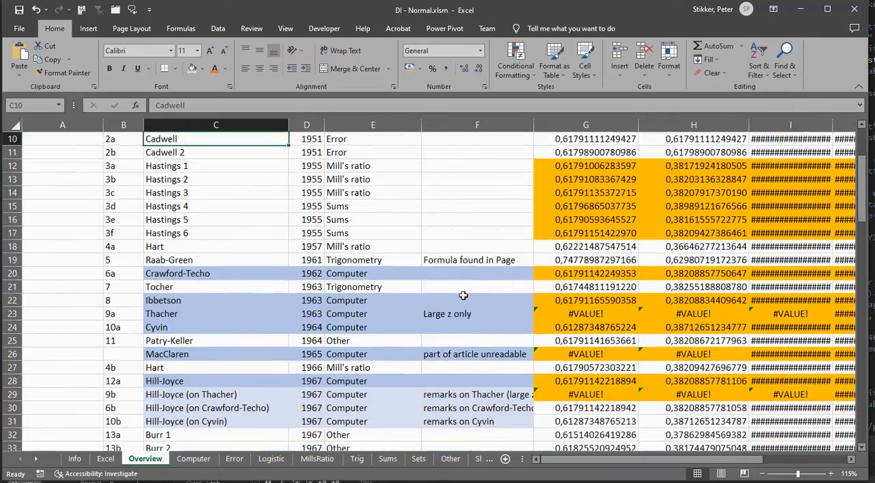
scroll(down, 3)
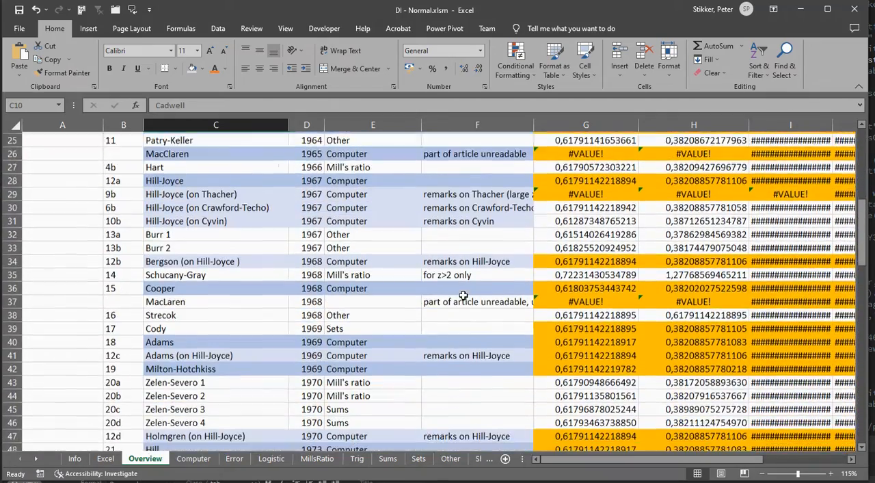
scroll(down, 3)
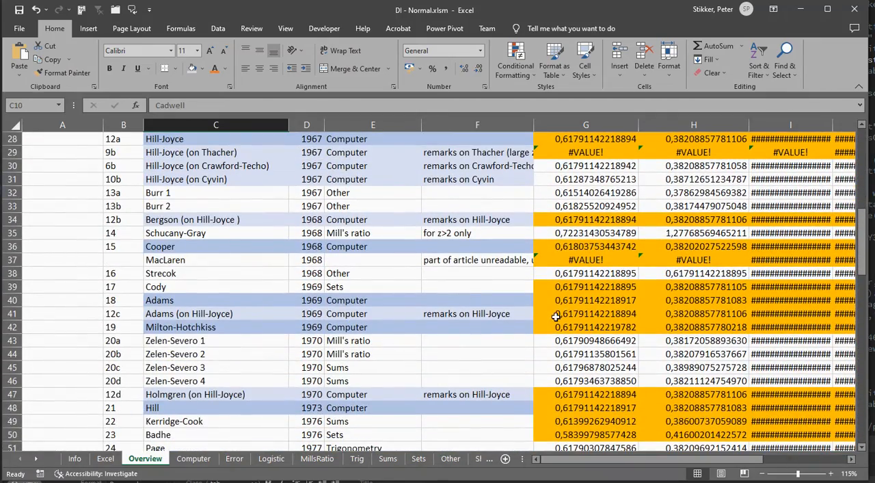
click(585, 313)
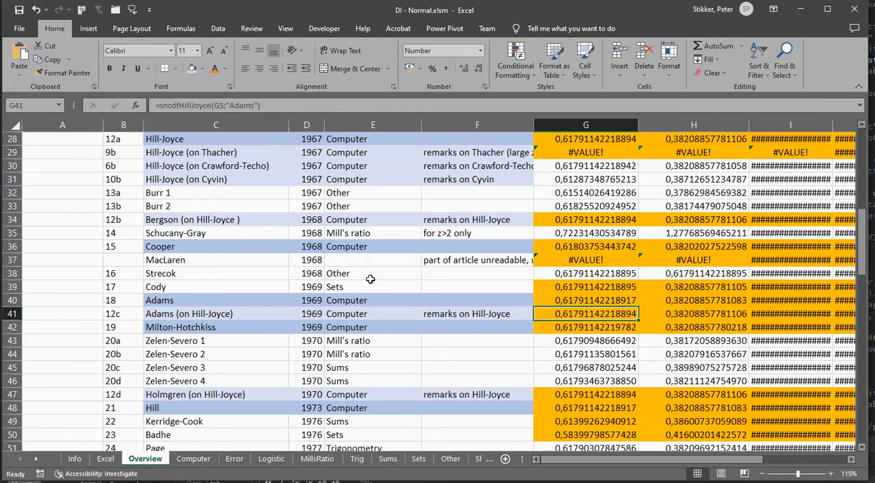
click(194, 458)
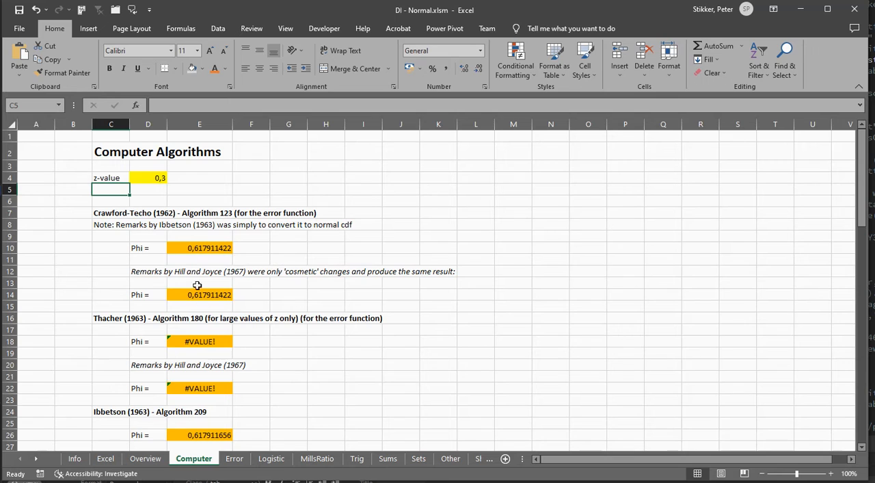
Inspect the Williams (1946) Phi formula on the Error sheet, then move to the Sets sheet.
click(234, 458)
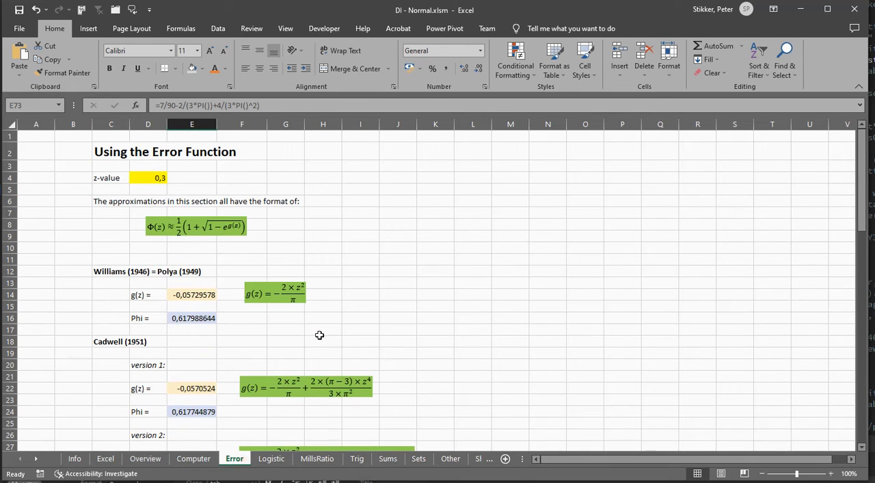
mouse_move(455, 299)
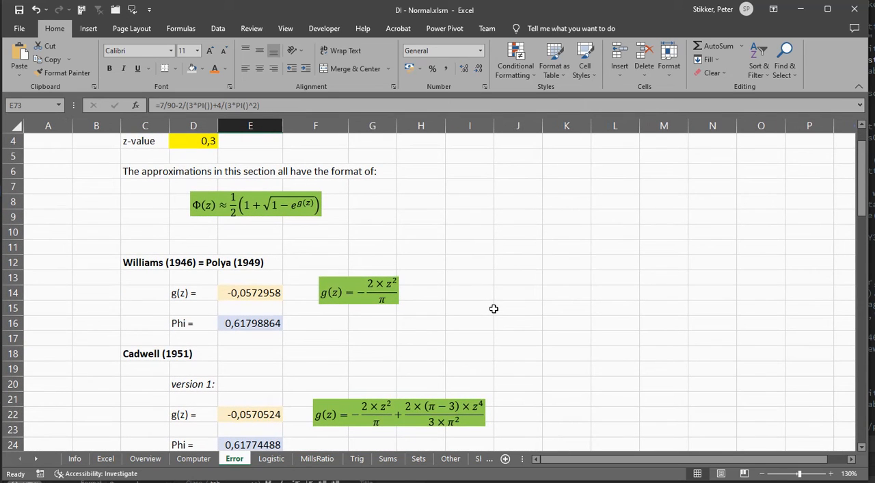
click(250, 323)
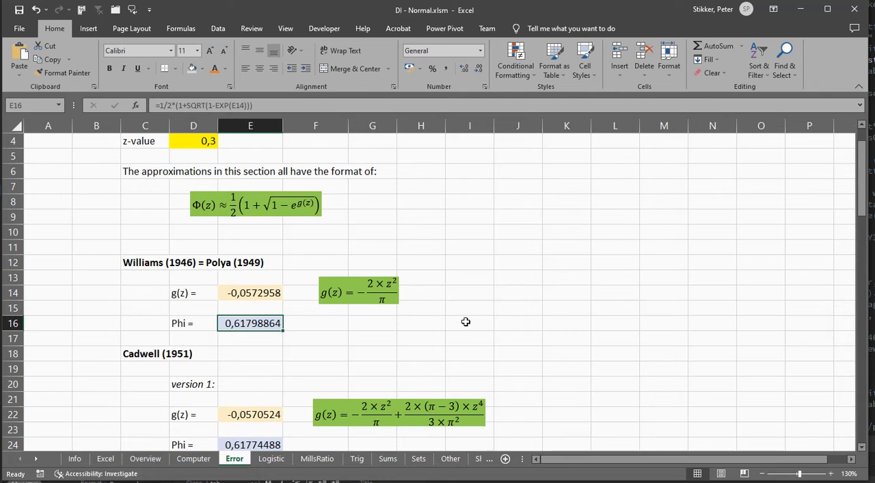
mouse_move(424, 440)
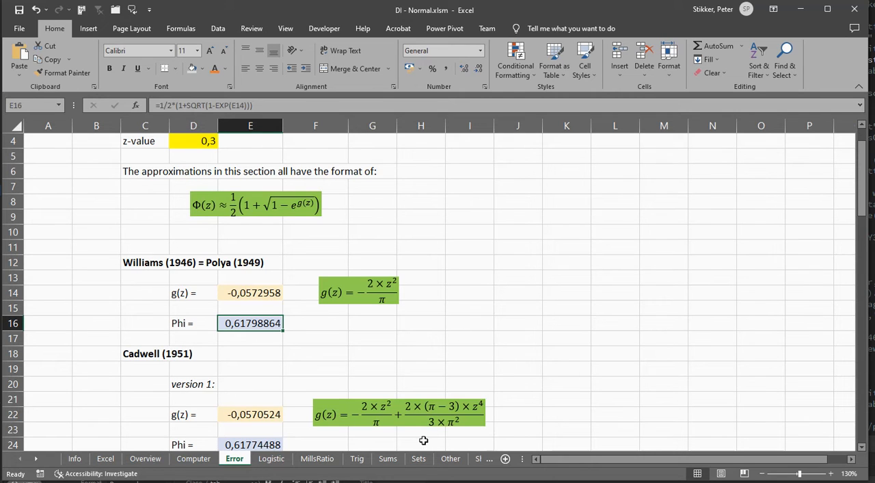
click(419, 458)
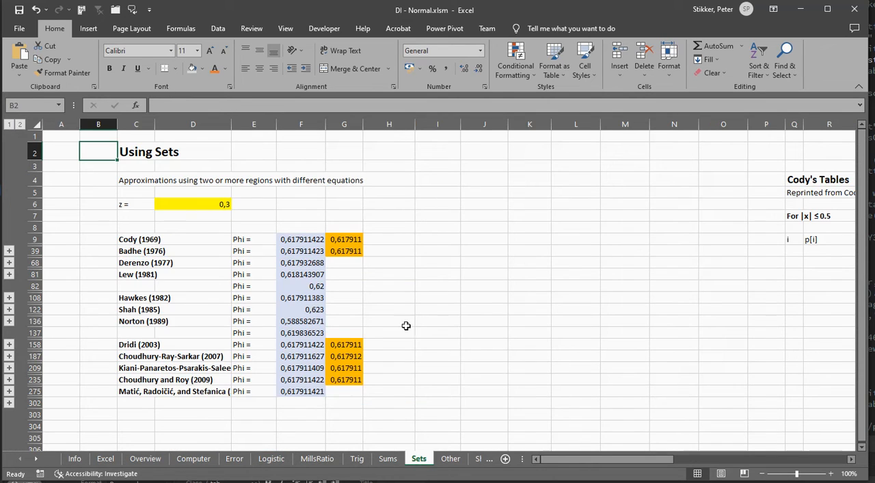
Expand the Shah (1985) group to show its three z-range conditions and Phi of 0,623.
click(137, 309)
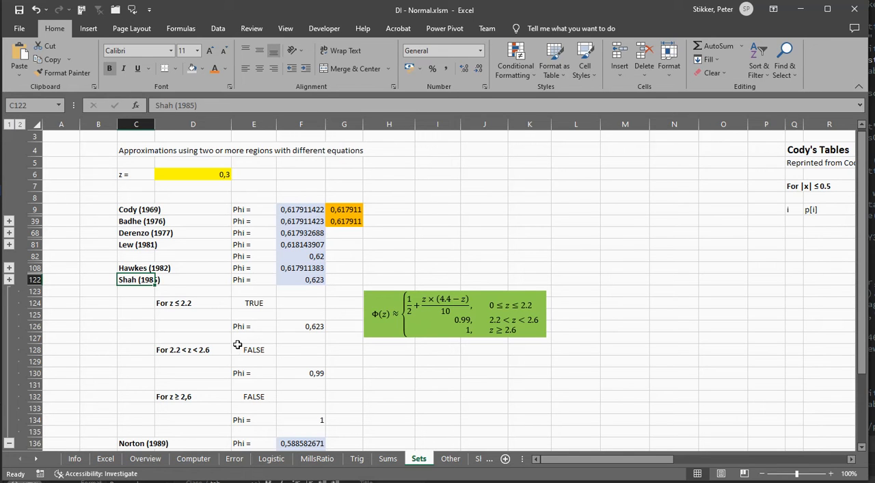
mouse_move(448, 331)
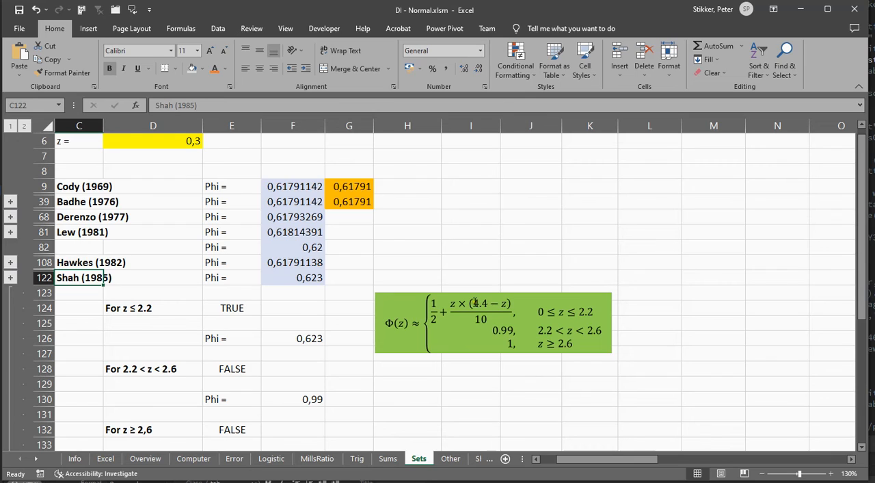
mouse_move(493, 304)
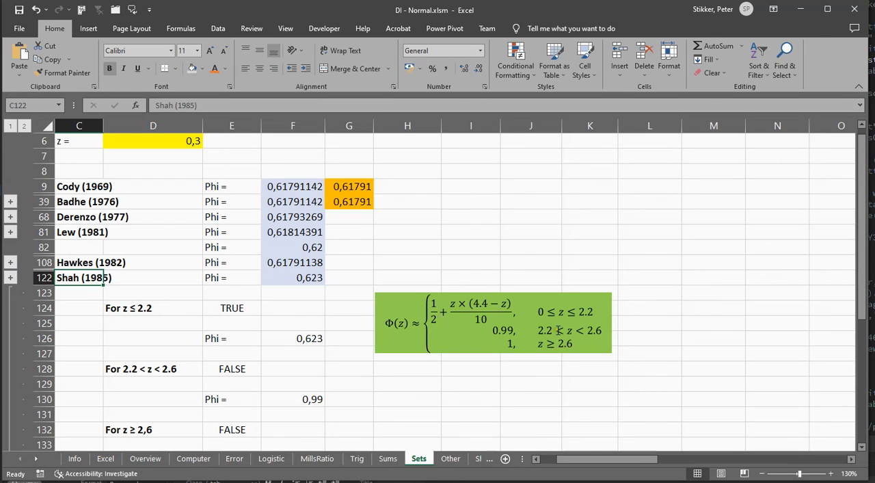
mouse_move(509, 332)
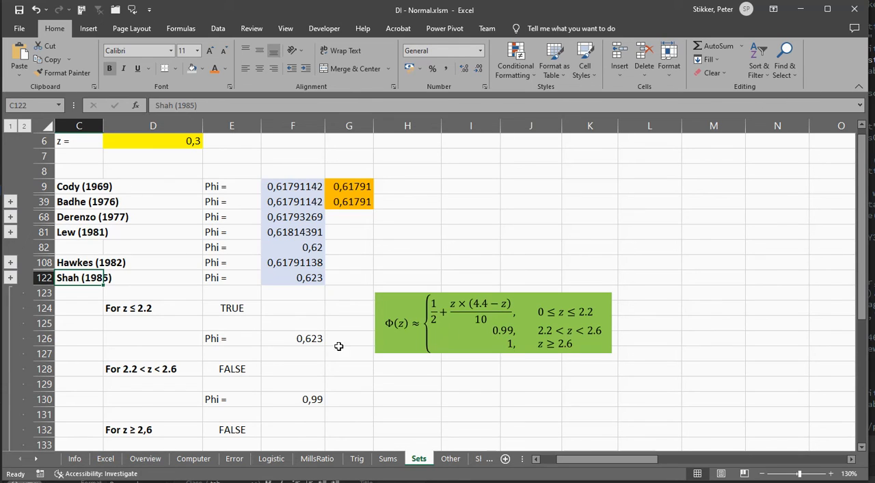
mouse_move(317, 347)
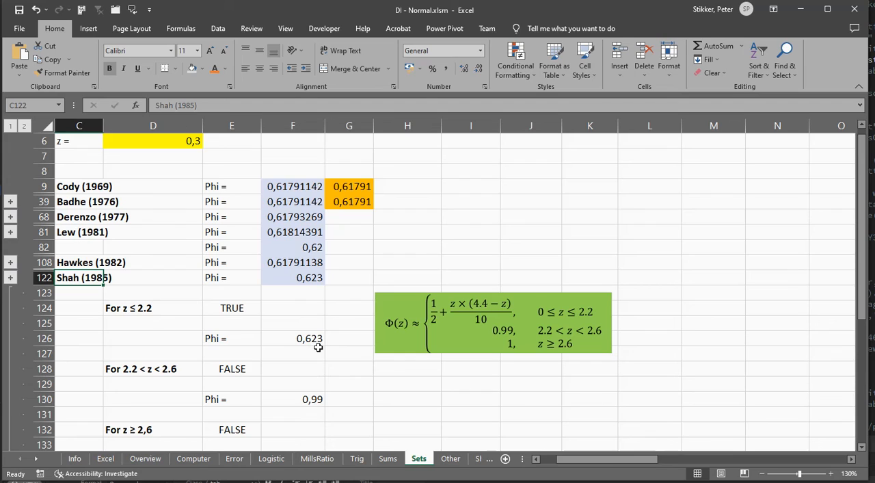
mouse_move(450, 340)
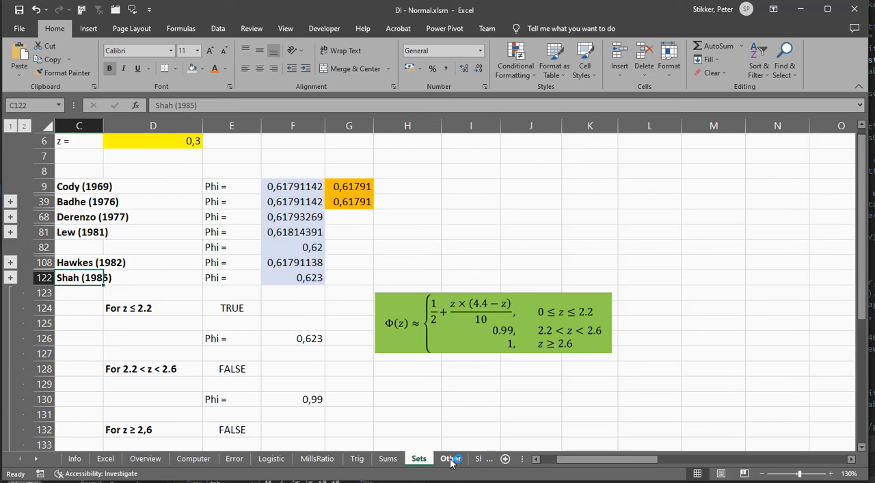
Scroll the Other sheet through its approximations down to Soranzo and Epure (2014) and Shchigolev (2020).
click(448, 459)
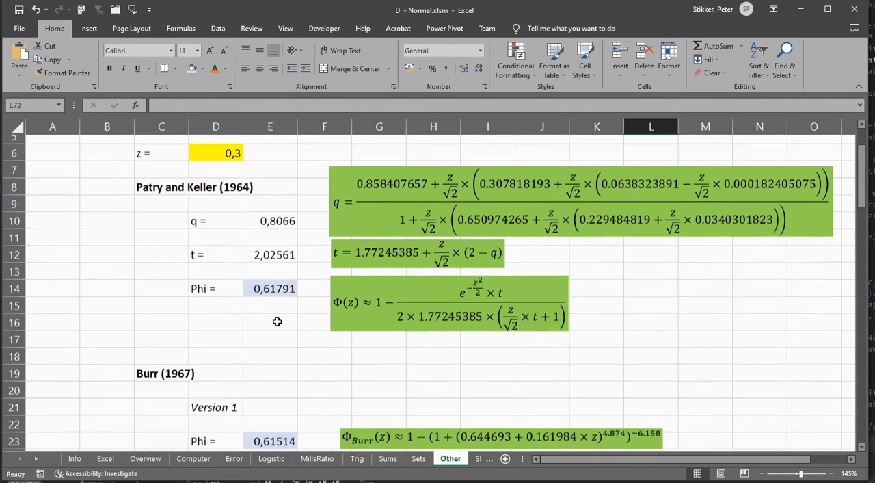
scroll(down, 3)
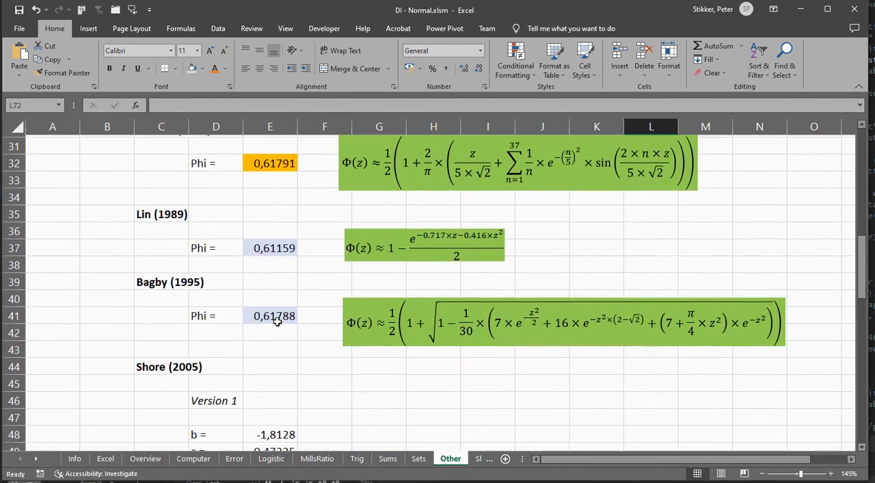
scroll(down, 3)
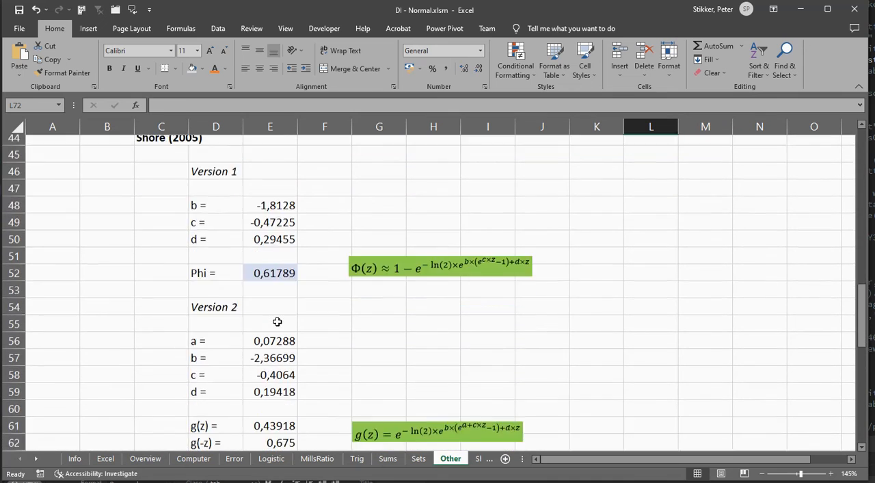
scroll(down, 3)
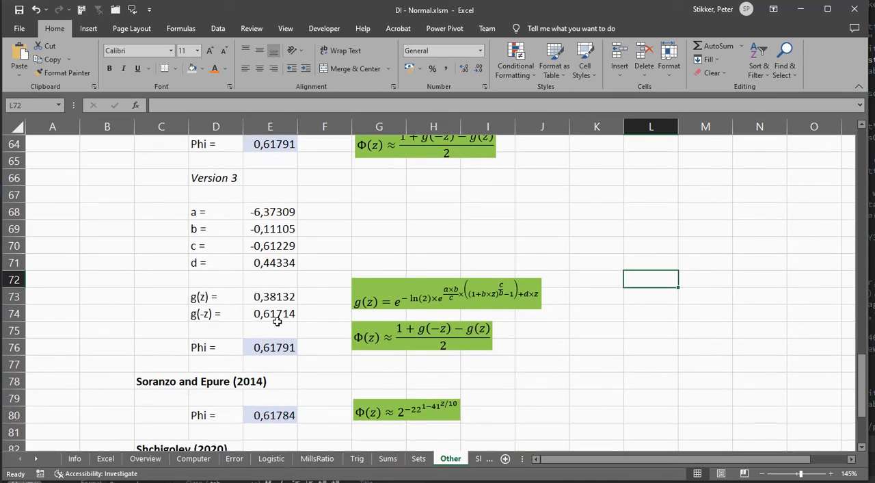
scroll(down, 3)
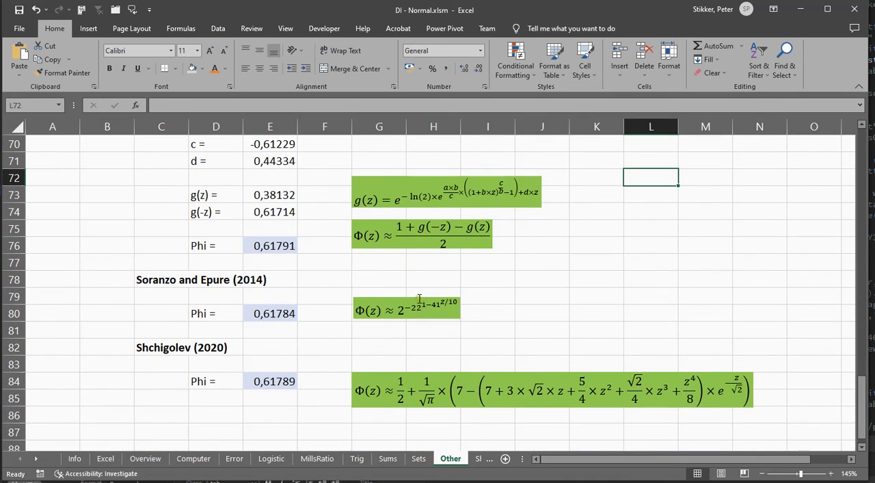
mouse_move(395, 314)
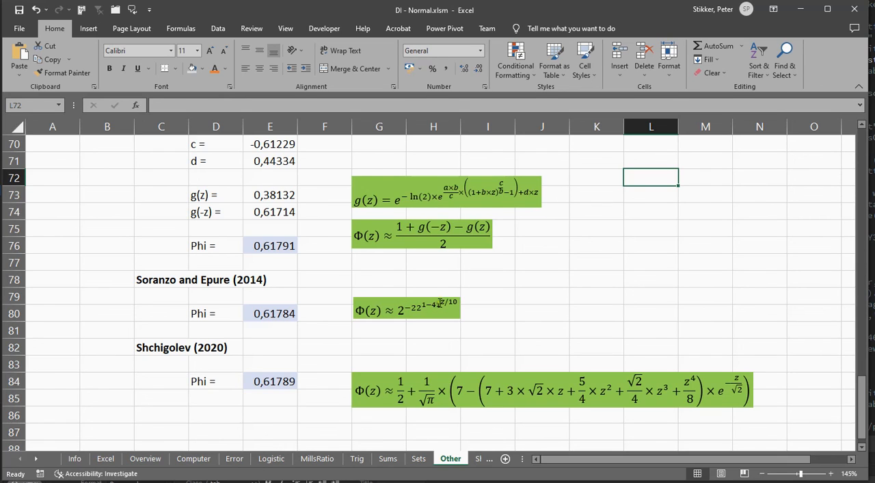
mouse_move(531, 313)
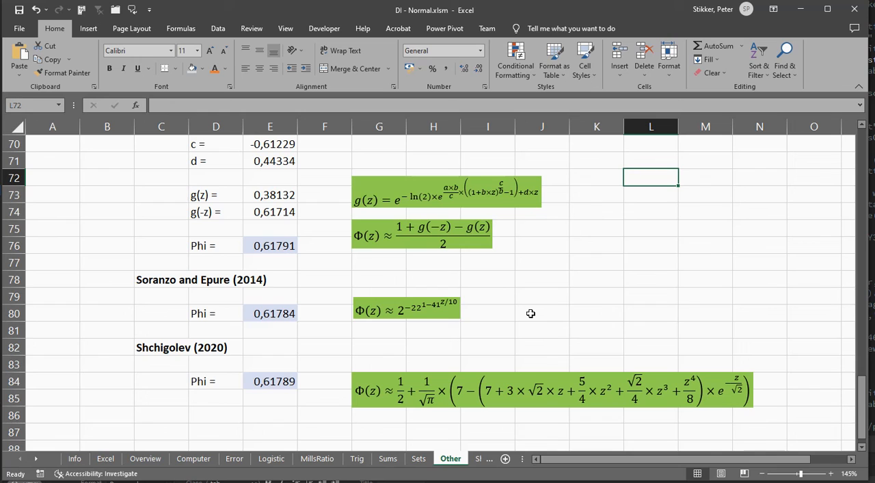
mouse_move(165, 443)
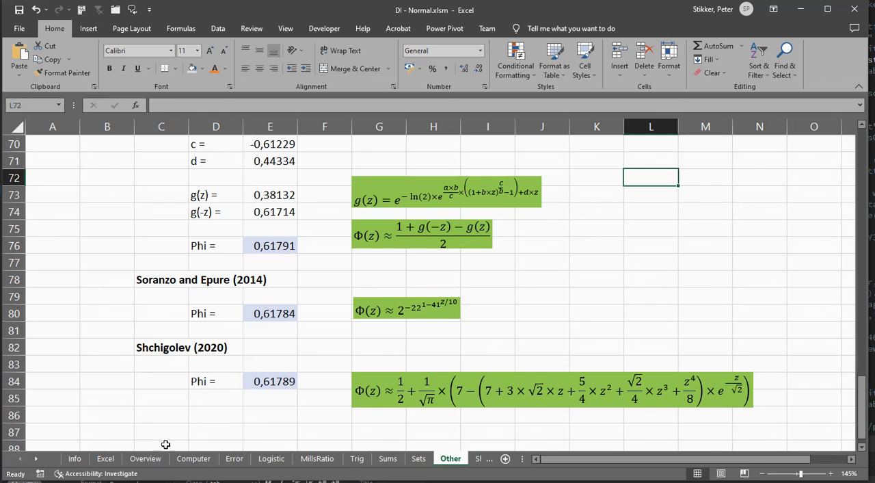
mouse_move(106, 458)
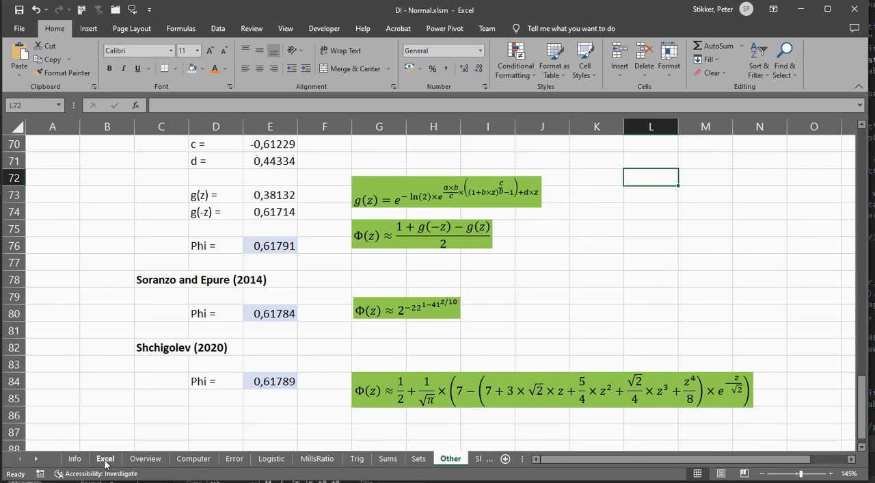
Return to the Excel sheet showing z = 0 with cdf 0,5, pdf 0,39894 and the bell curve.
click(104, 458)
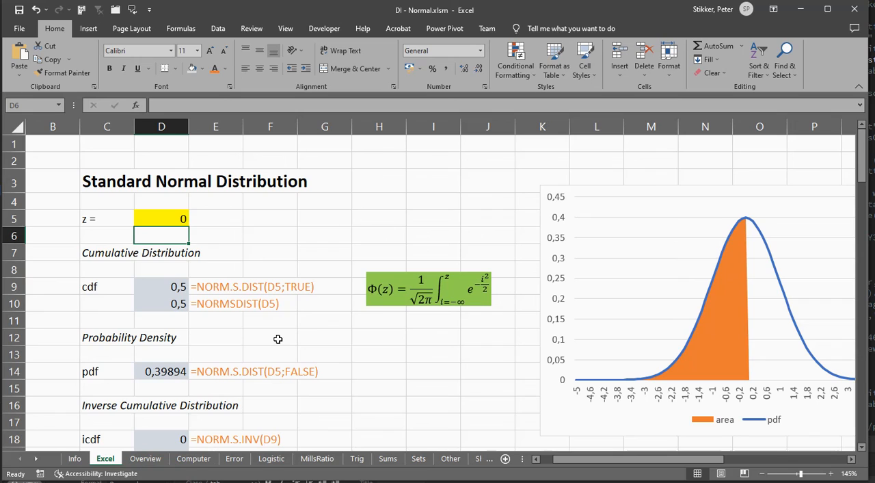
mouse_move(197, 417)
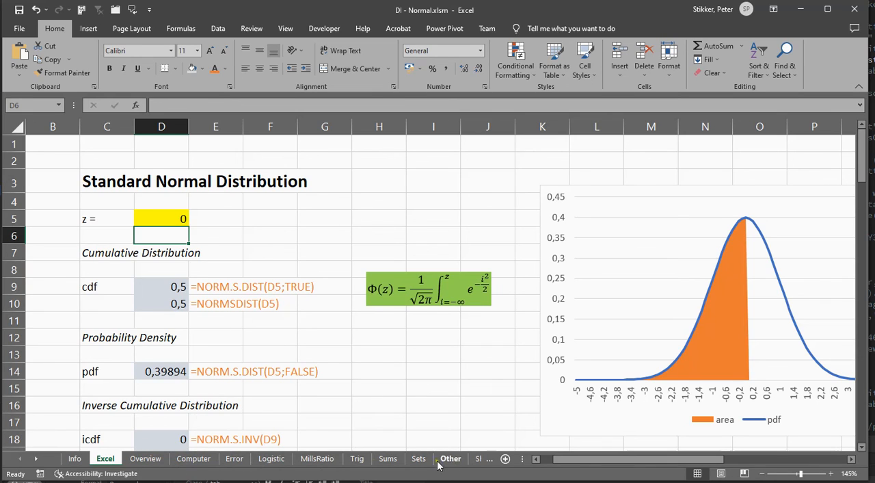
mouse_move(233, 356)
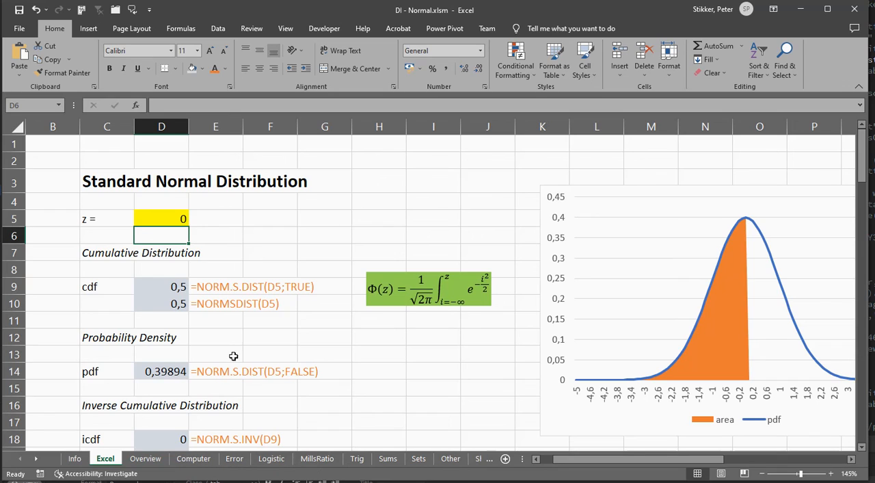